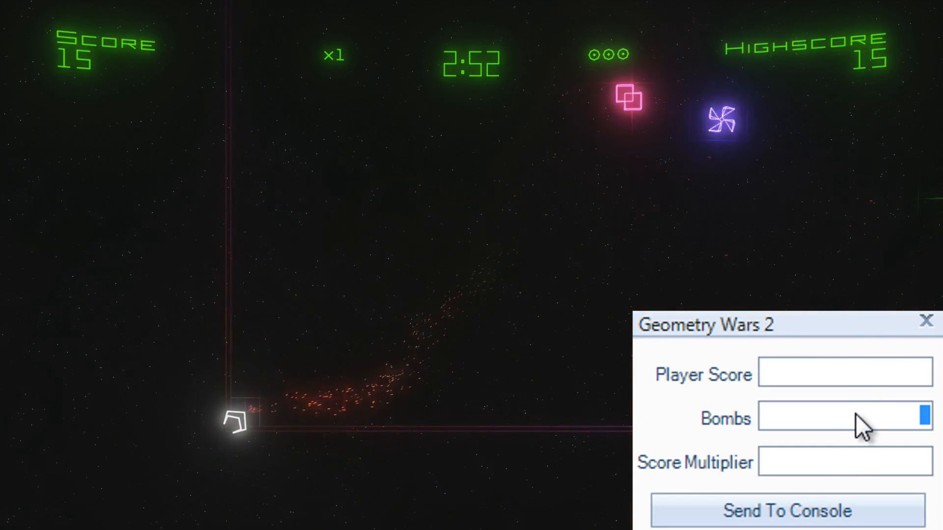
Send a bomb count of 999999 to the running Geometry Wars 2 game
text(999999)
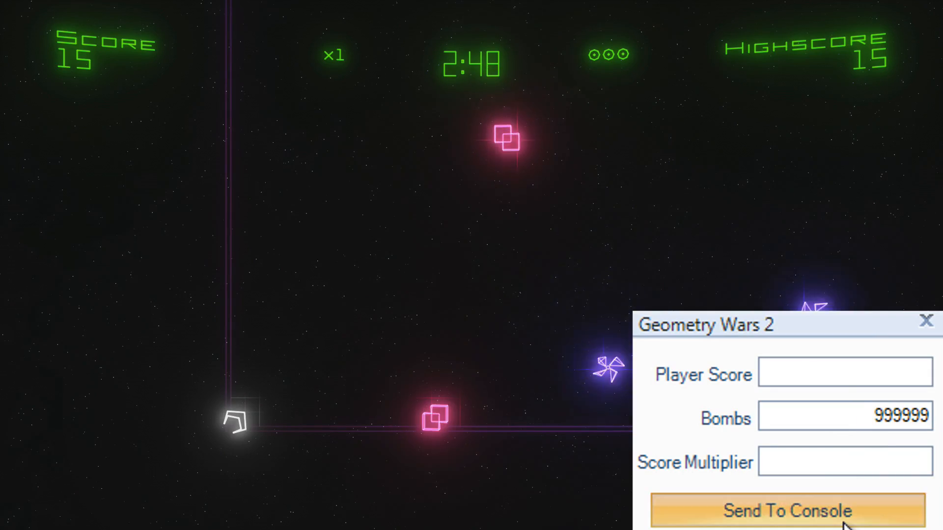
click(786, 511)
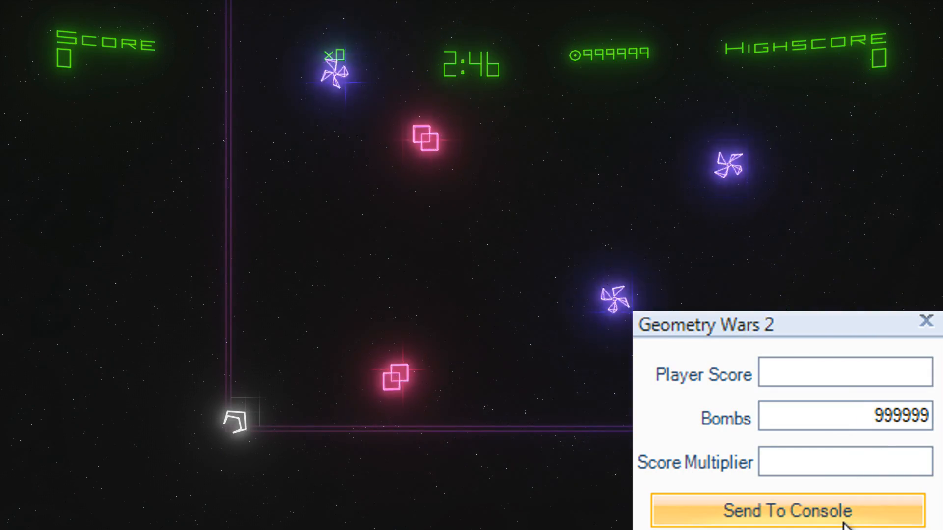
click(785, 512)
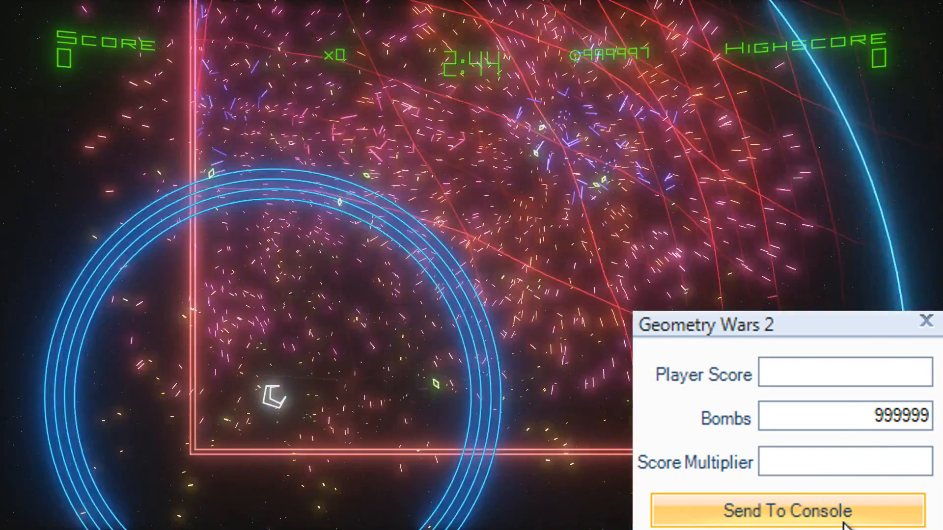
click(786, 512)
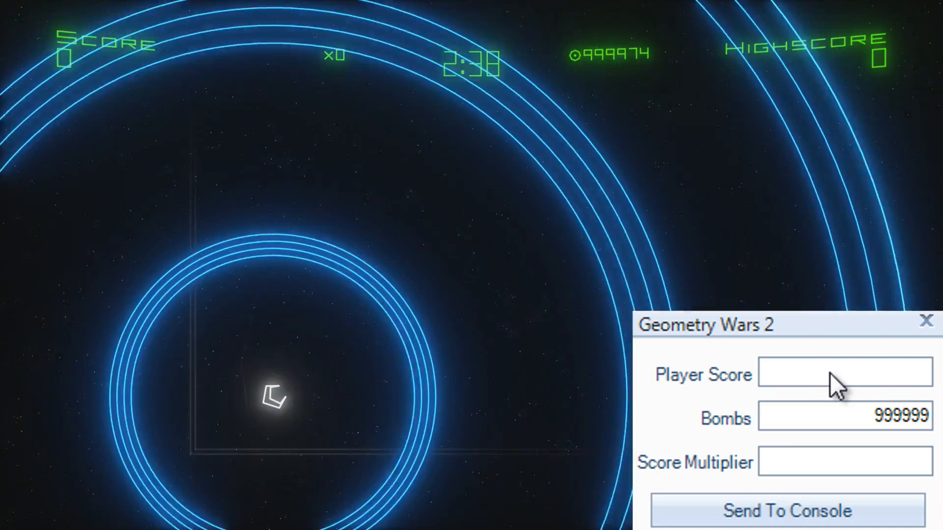
Send a player score of 999,999,999 to Geometry Wars 2
click(842, 374)
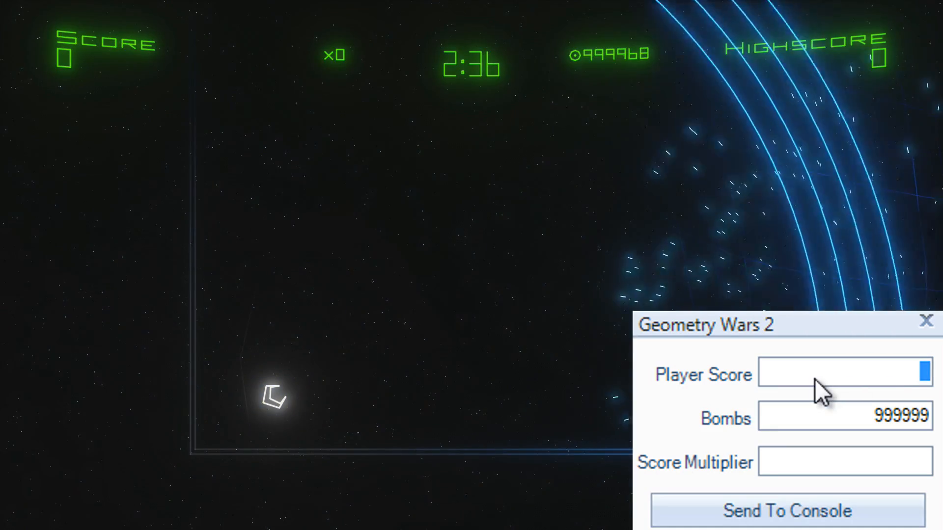
text(999999999)
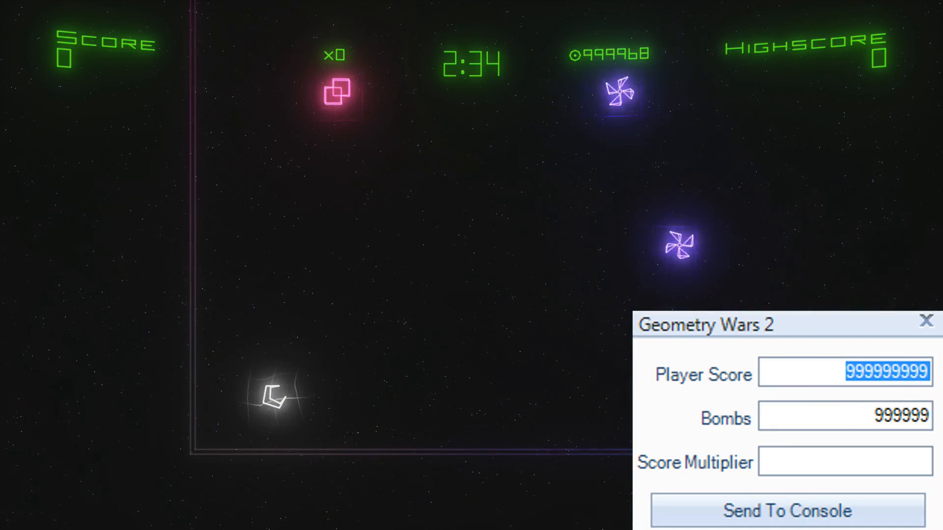
click(787, 511)
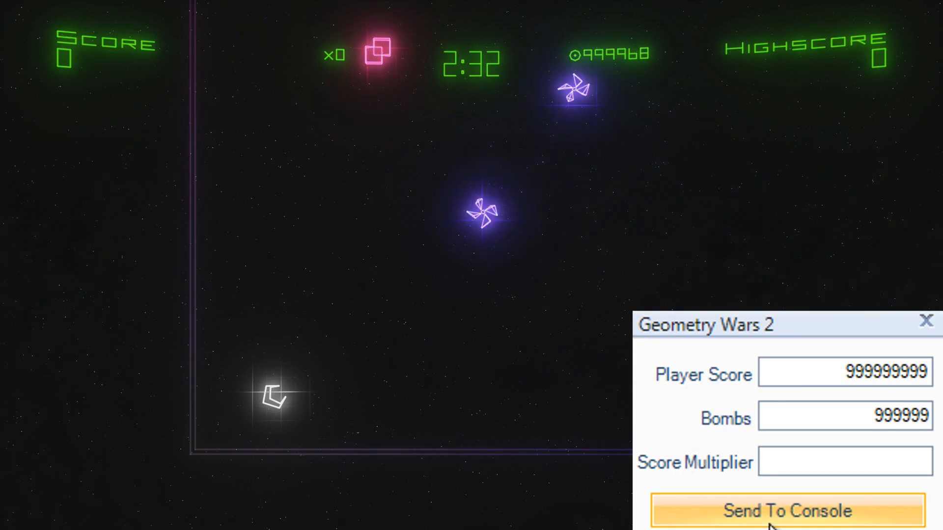
click(786, 511)
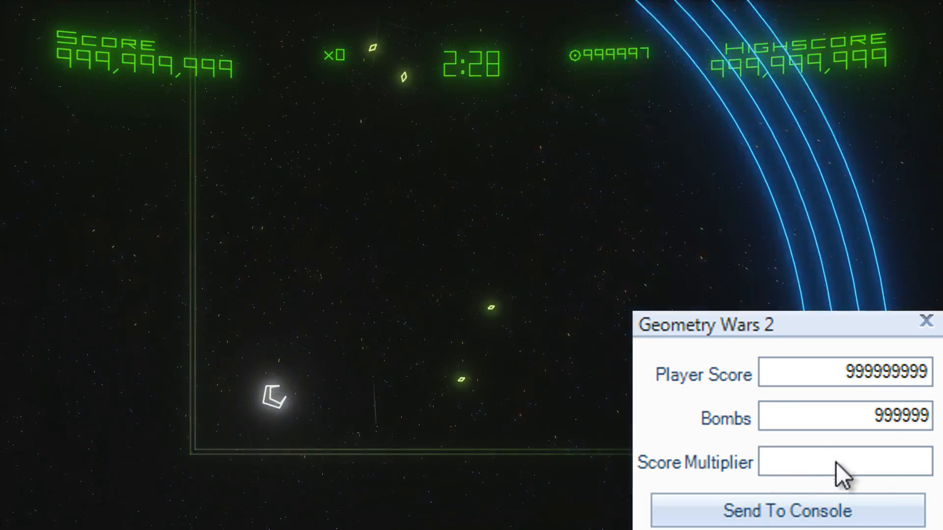
Send a x999,999,999 score multiplier, pushing the high score to 2,832,250,272,239
click(844, 462)
text(999999999)
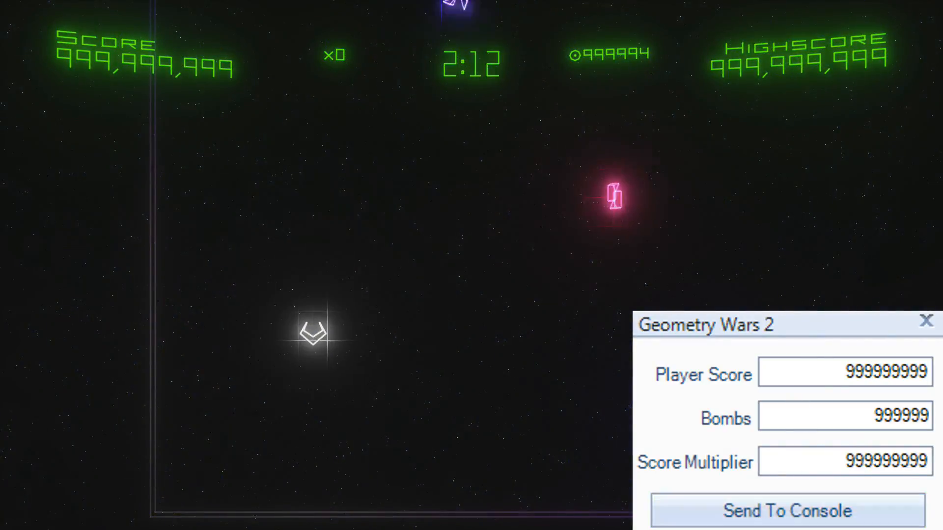
click(785, 511)
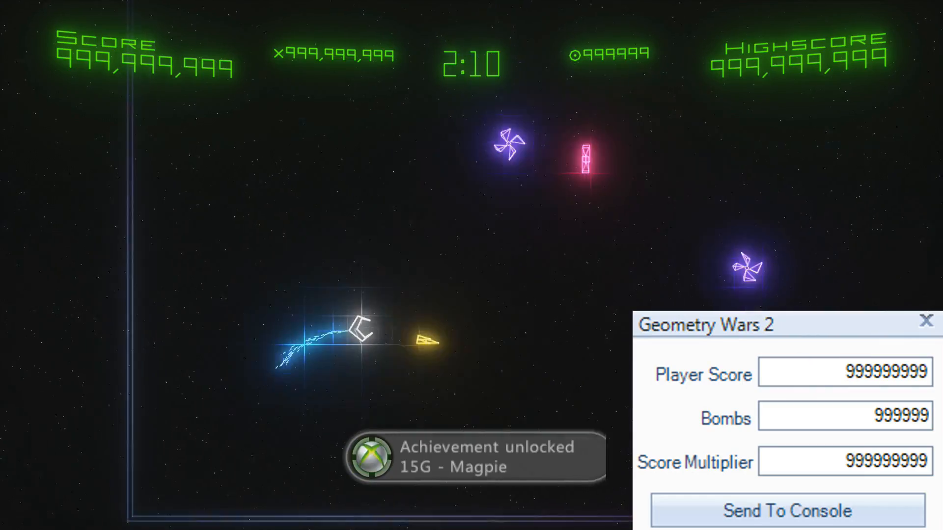
click(786, 511)
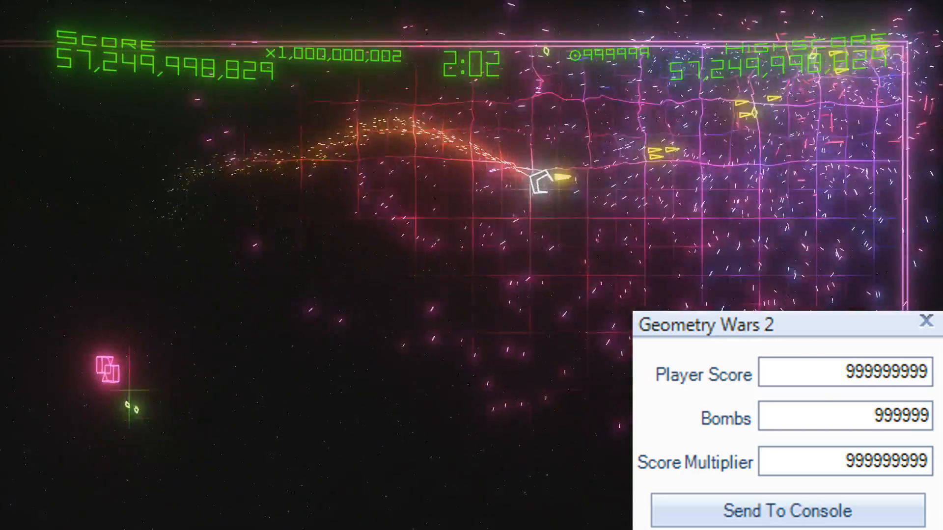
click(787, 511)
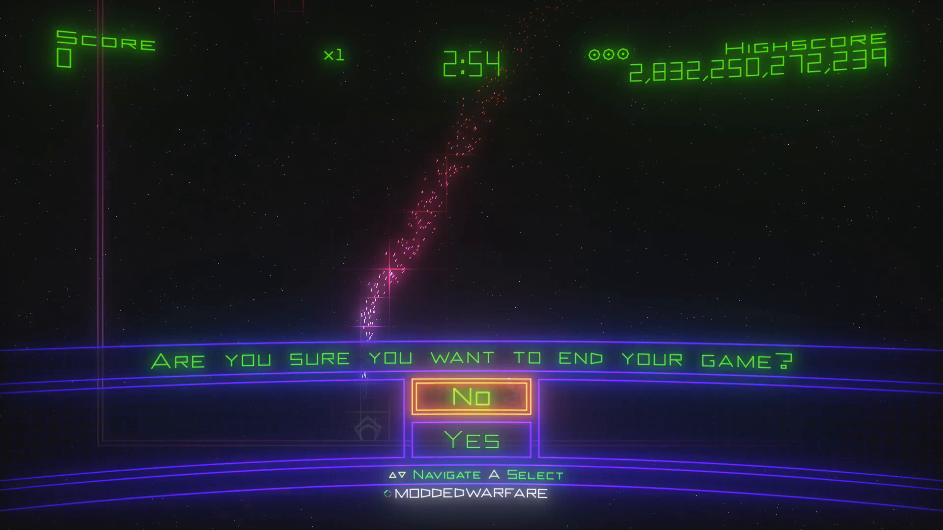
Log in and confirm the 'Successfully Logged In and Connected' message to reach Home
click(471, 439)
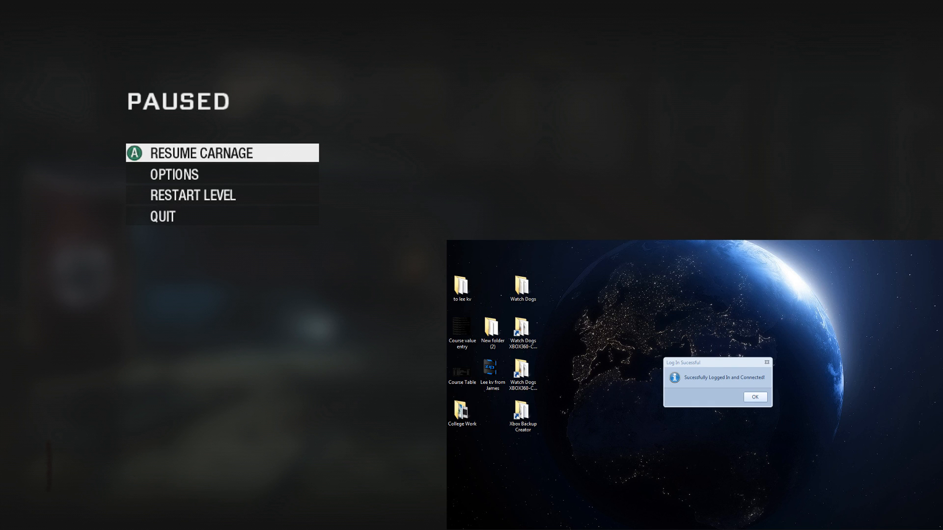
click(754, 397)
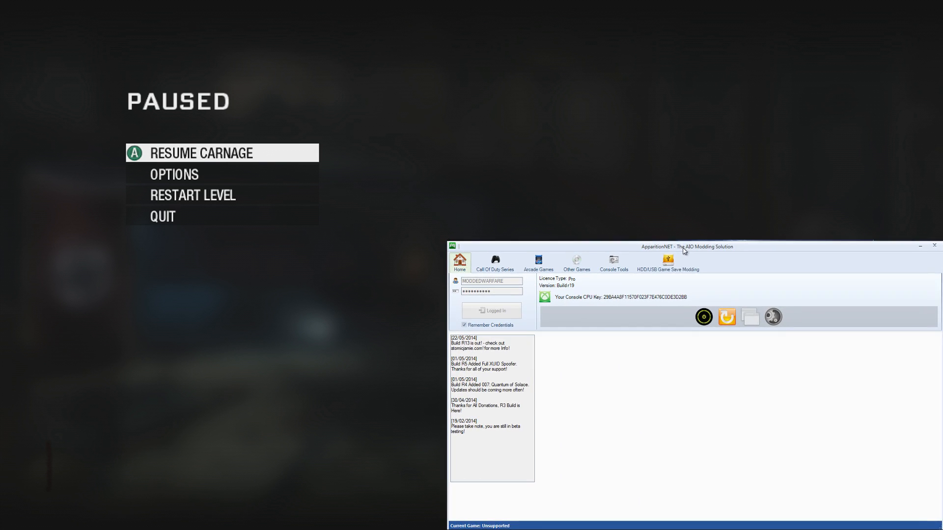
Open the Call of Duty: Black Ops tools, accepting the warning and creating the BOStatFile folder
click(495, 263)
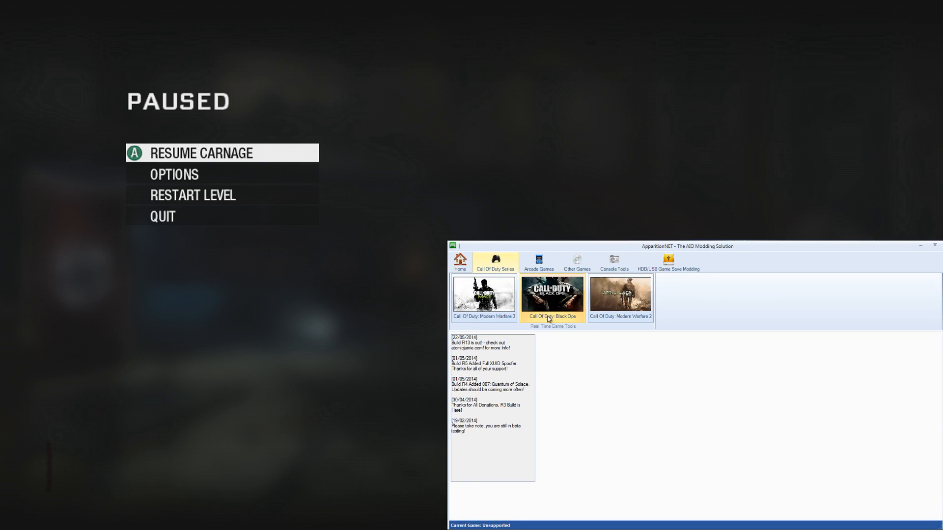
click(552, 294)
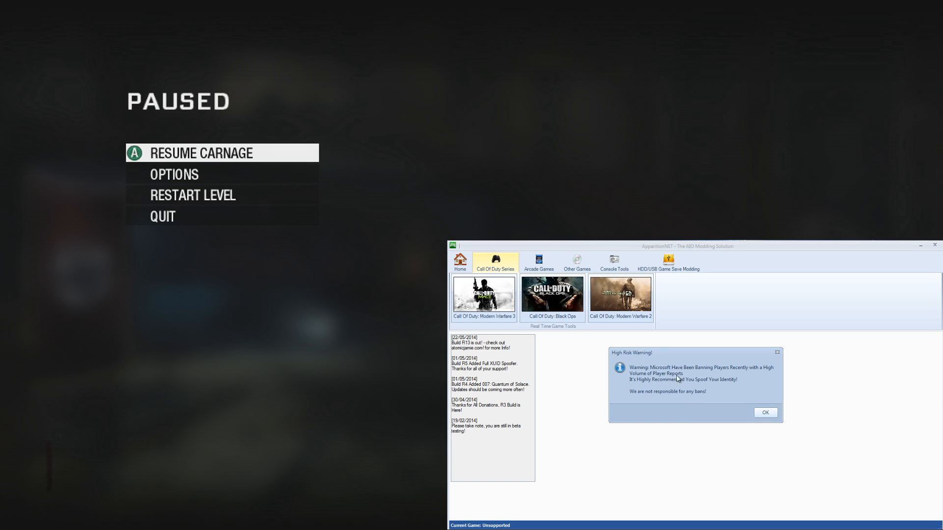
mouse_move(624, 394)
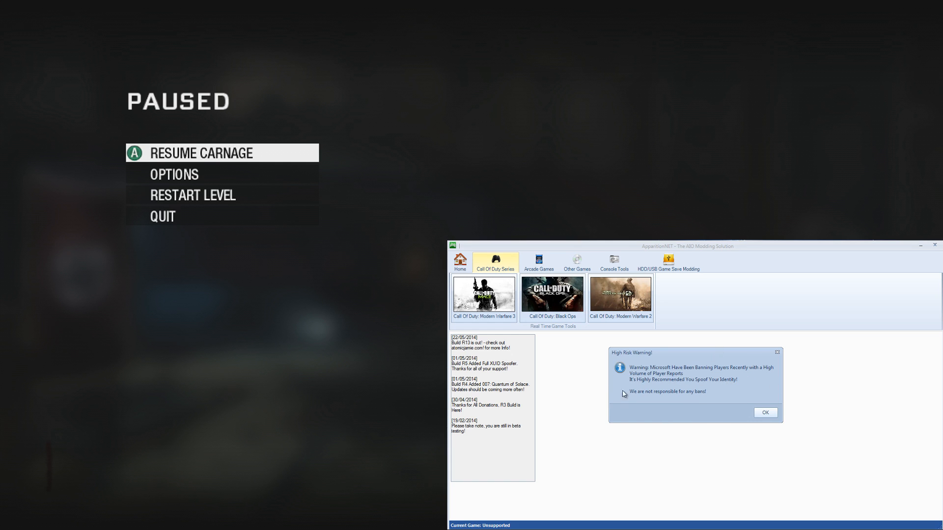
click(765, 413)
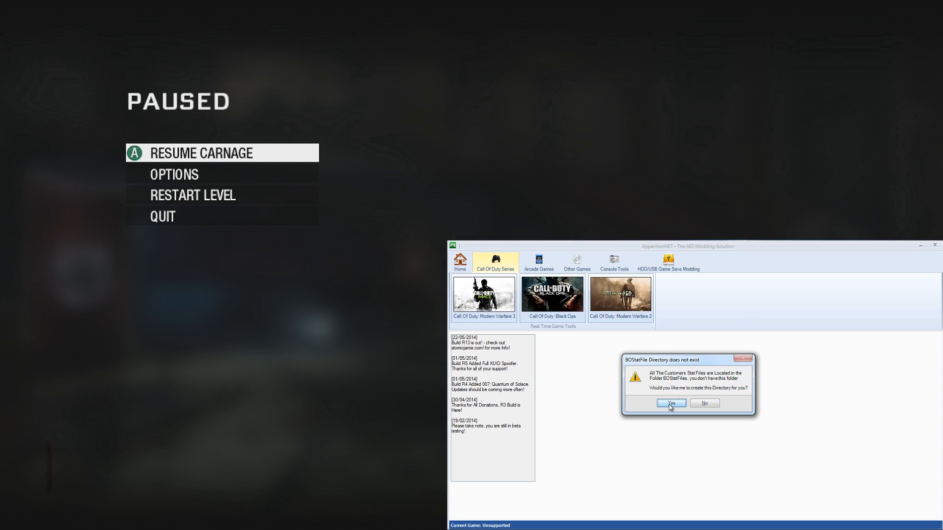
click(671, 403)
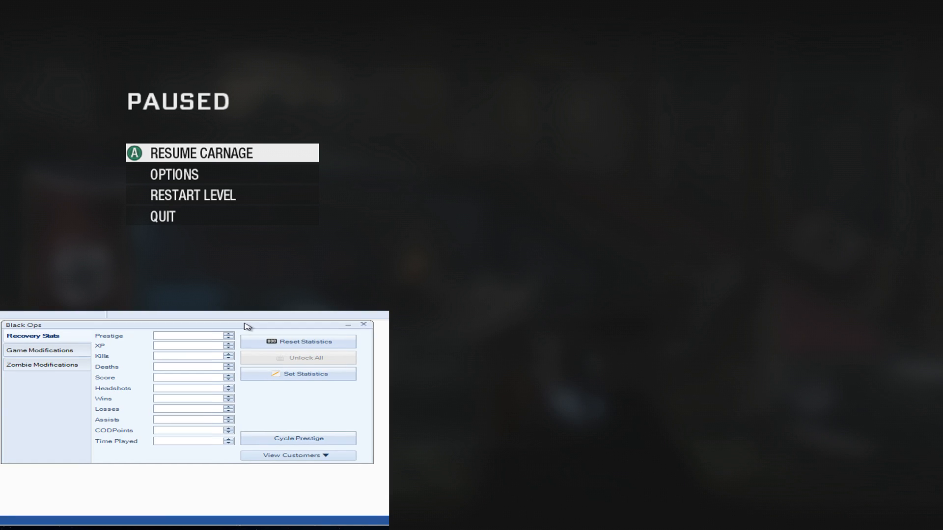
Enter recovery stat values from Prestige 15 and XP through Time Played
click(298, 455)
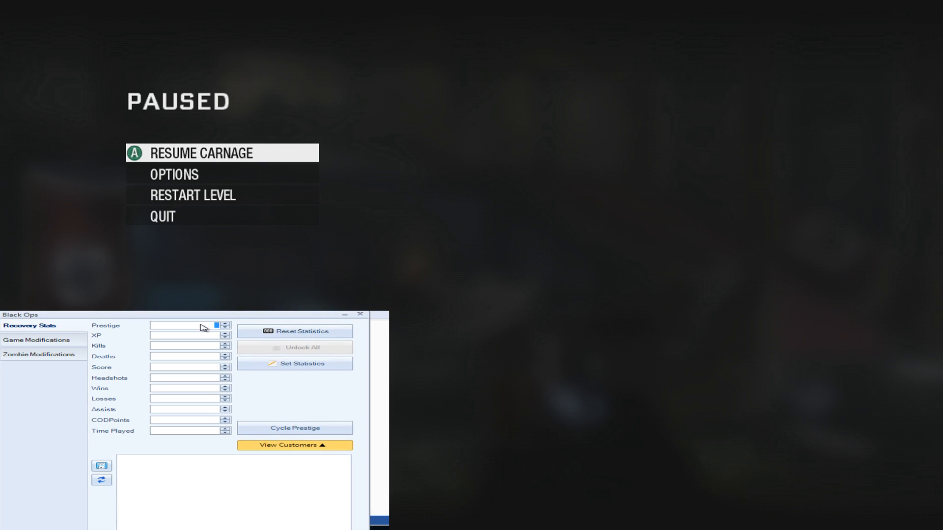
click(227, 323)
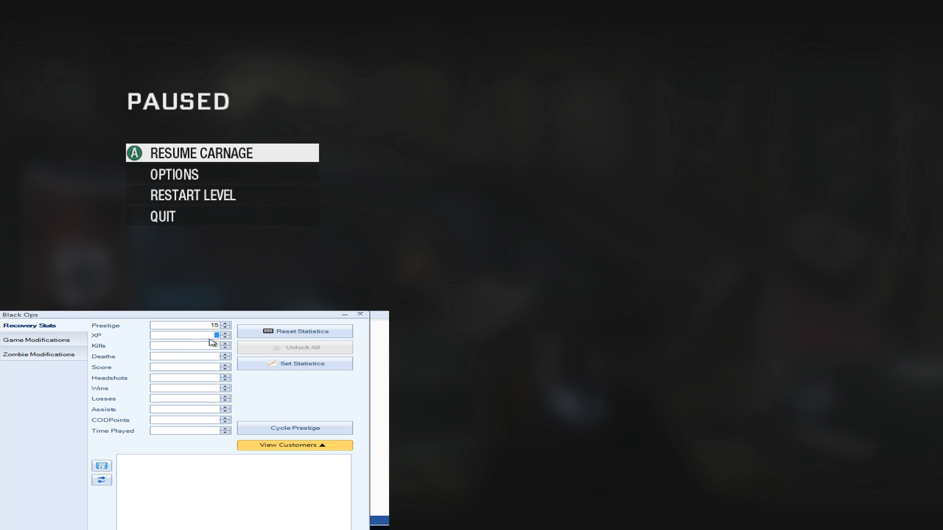
mouse_move(208, 349)
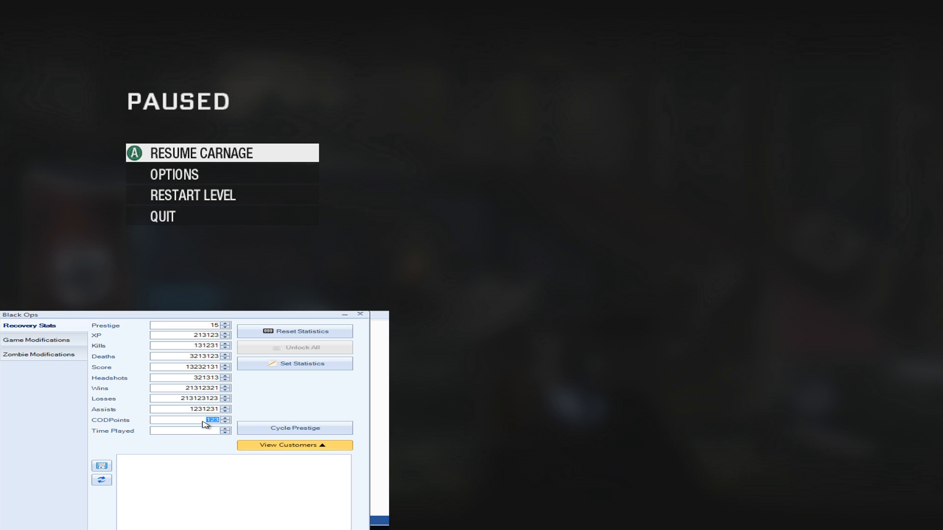
click(190, 431)
text(231313)
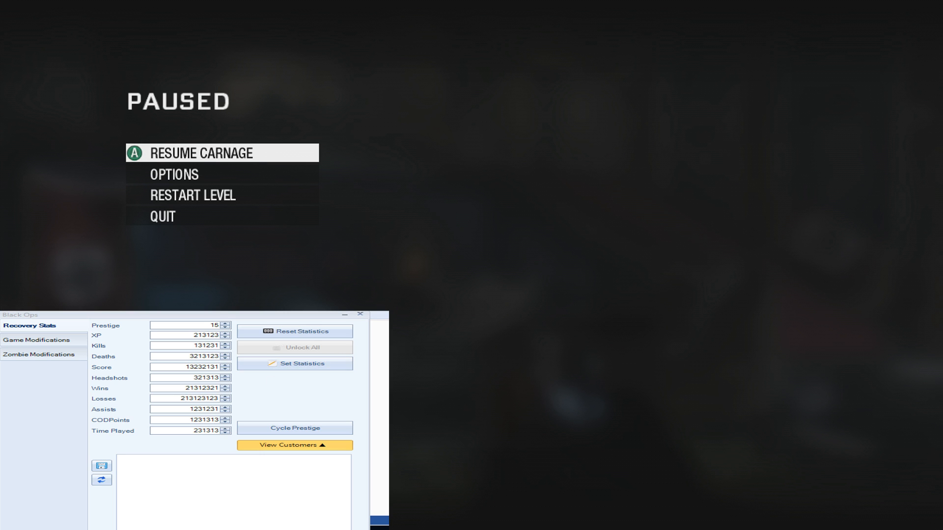
Save the entered Black Ops stats as a stat file named 'Random Stats'
click(102, 469)
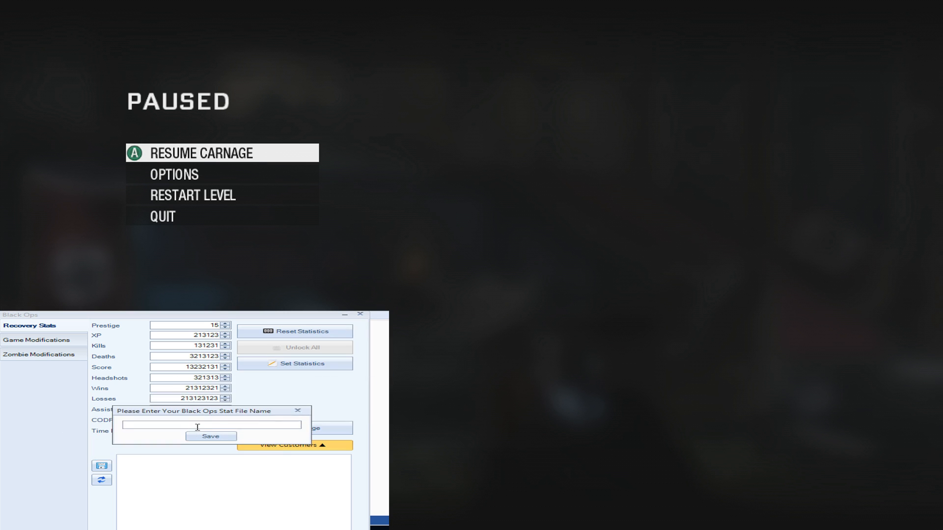
text(Rando)
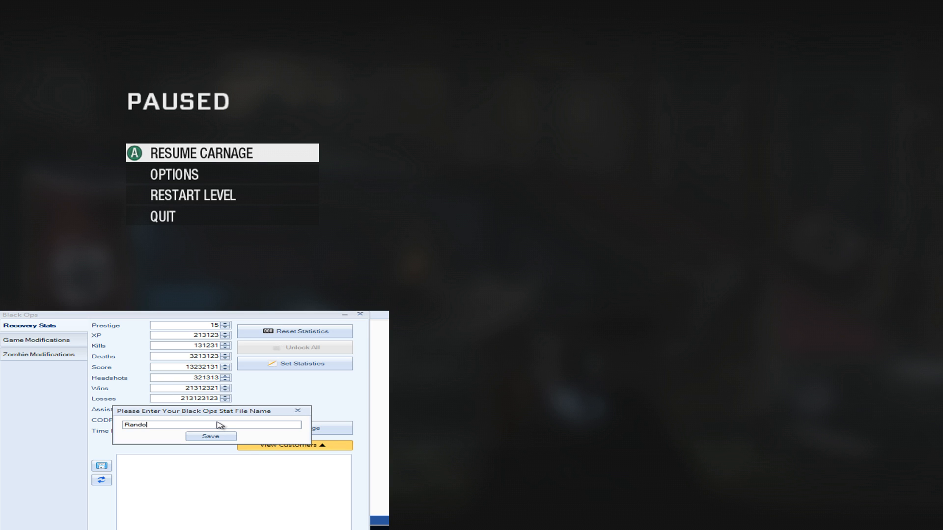
text(m Stats)
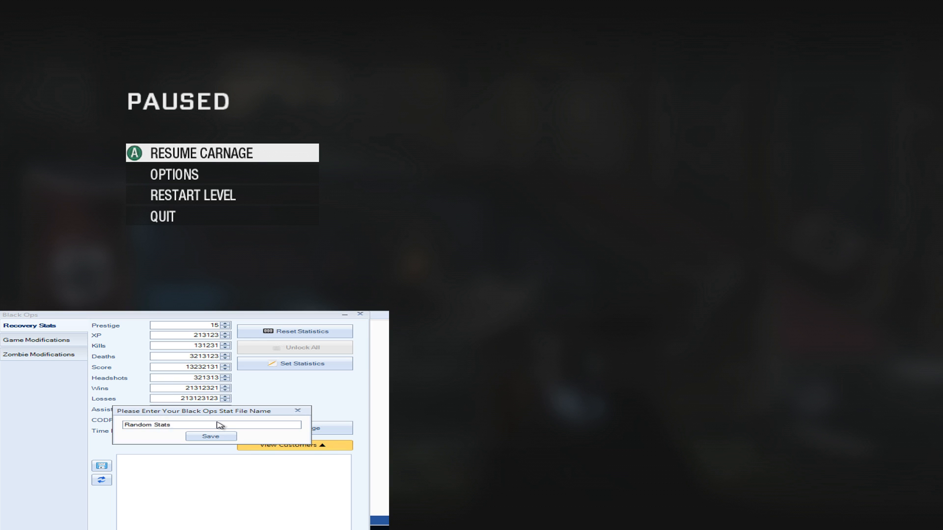
click(211, 437)
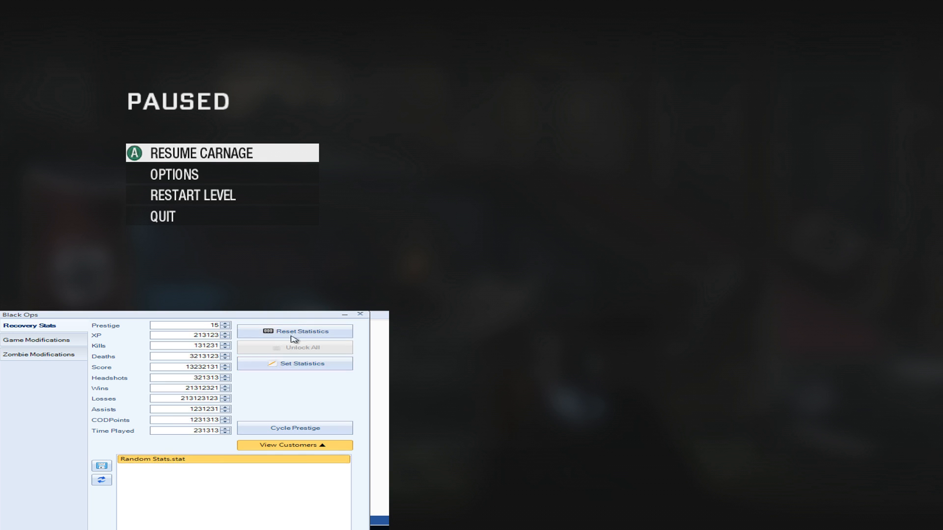
mouse_move(293, 452)
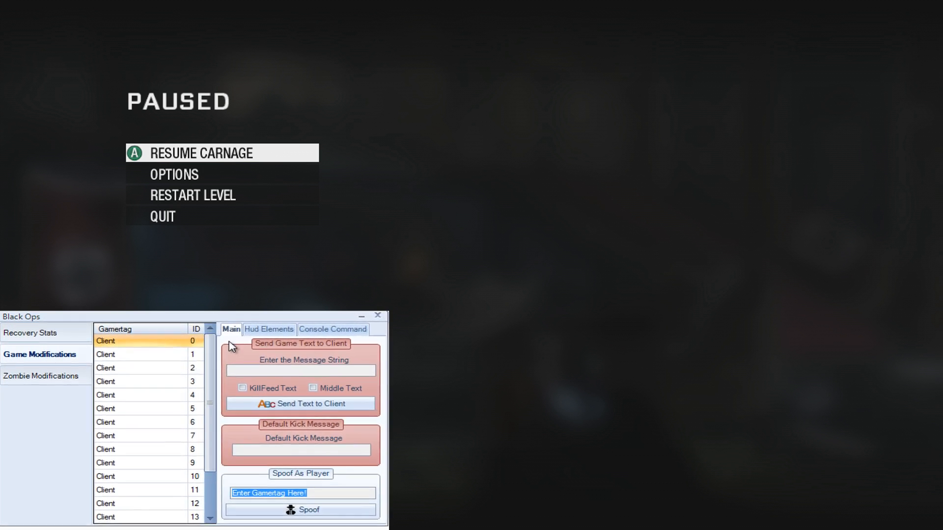
View the Hud Elements and Console Command tabs, then open Client 0's action menu
click(270, 329)
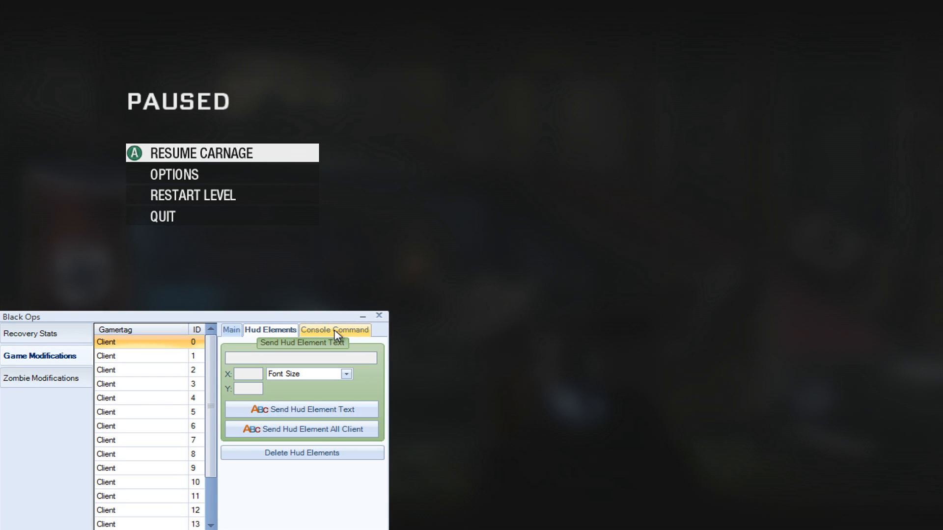
click(334, 330)
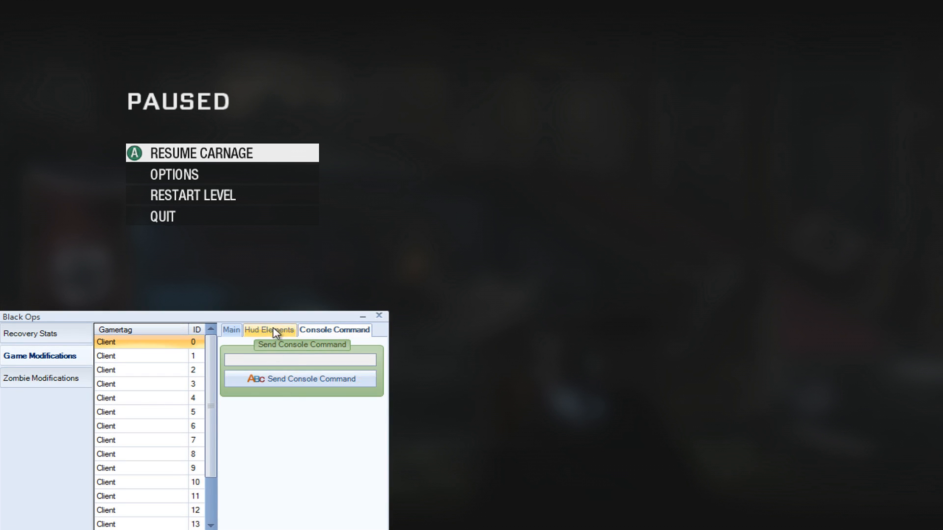
click(231, 330)
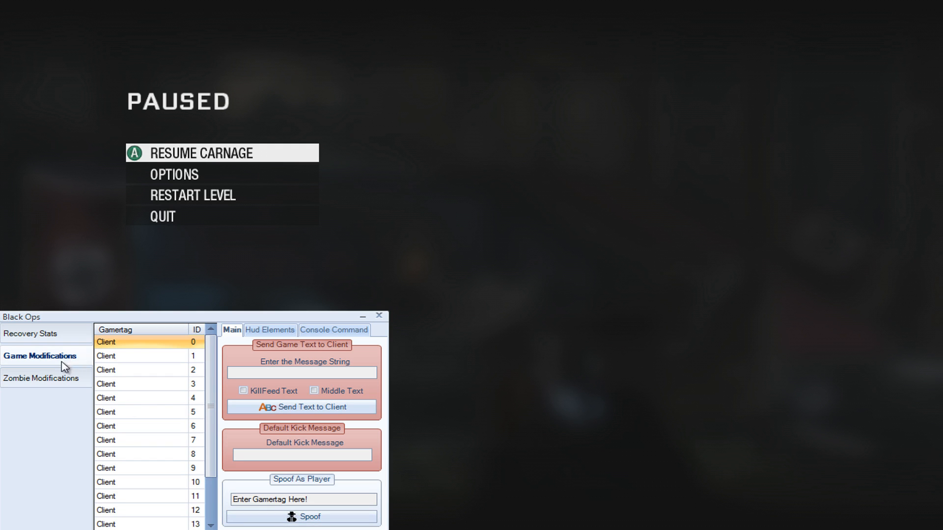
right_click(144, 343)
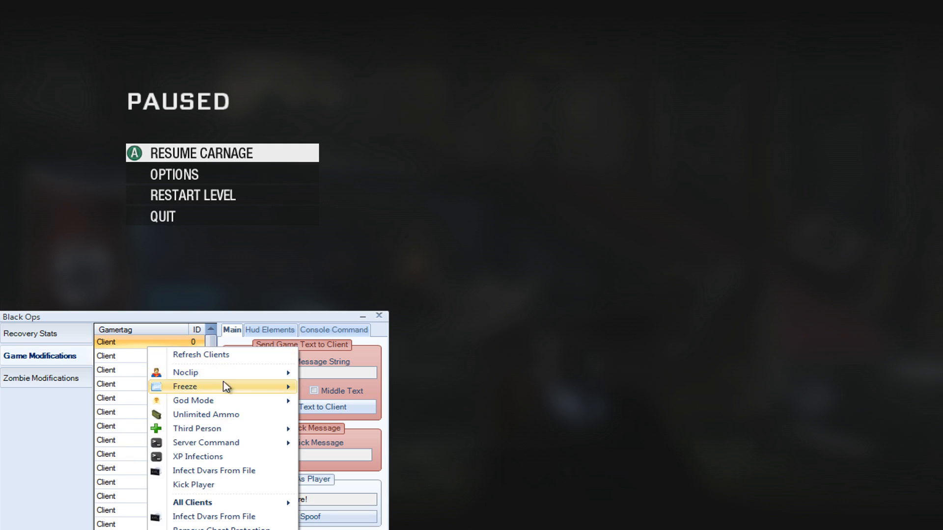
mouse_move(214, 517)
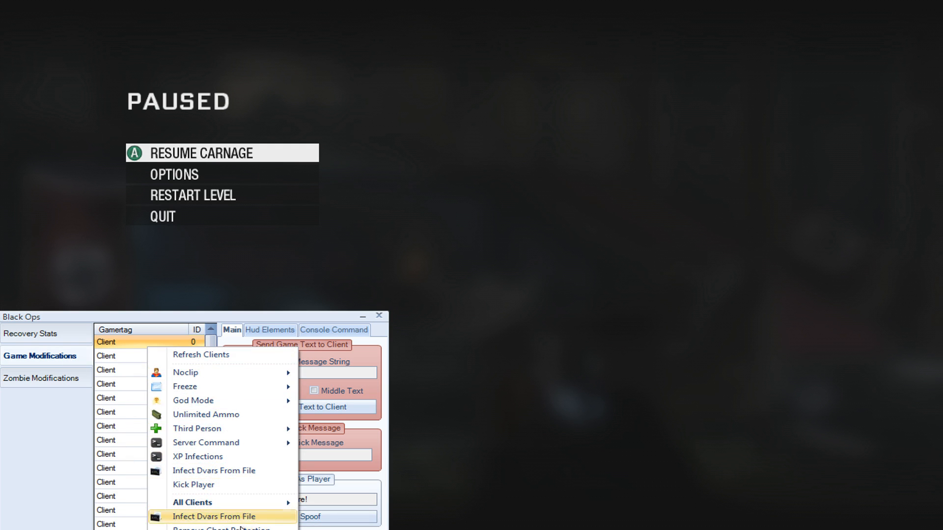
mouse_move(262, 388)
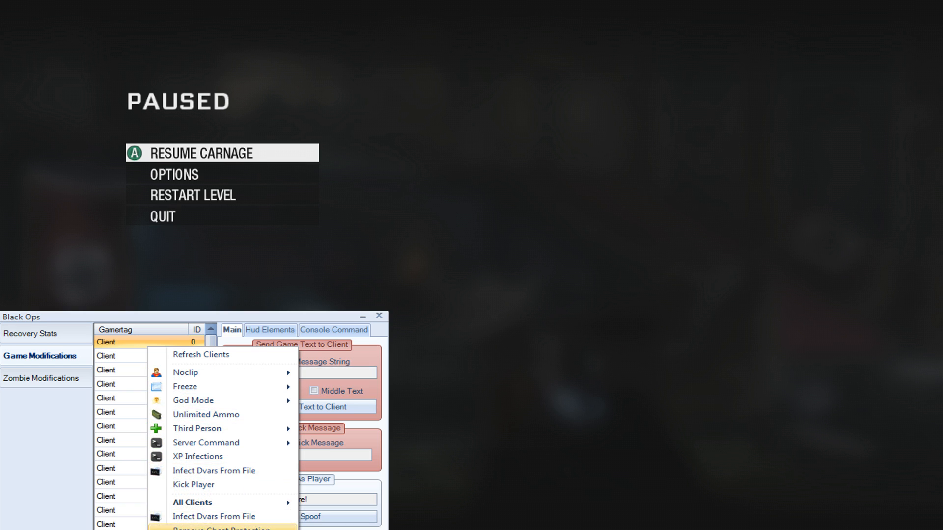
Open the Zombie Modifications page with client money, spoofing and all-client mods
click(41, 378)
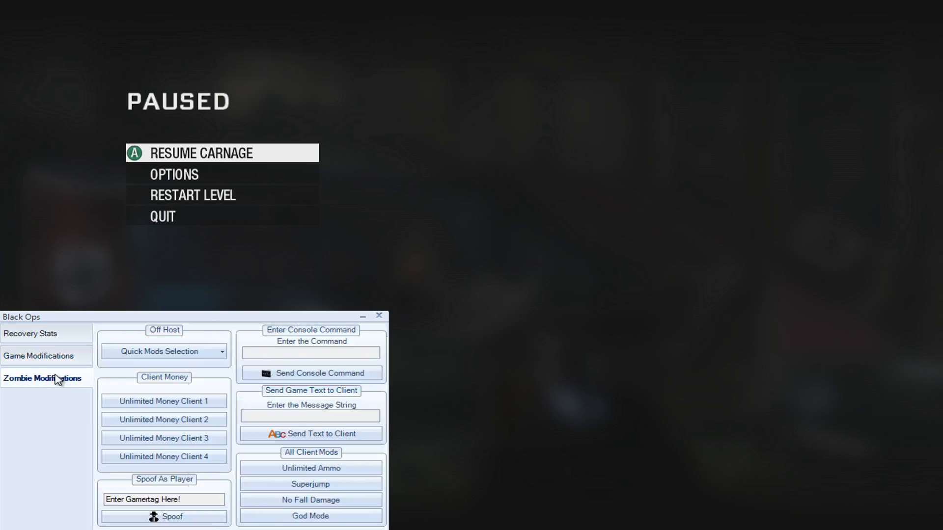
mouse_move(32, 492)
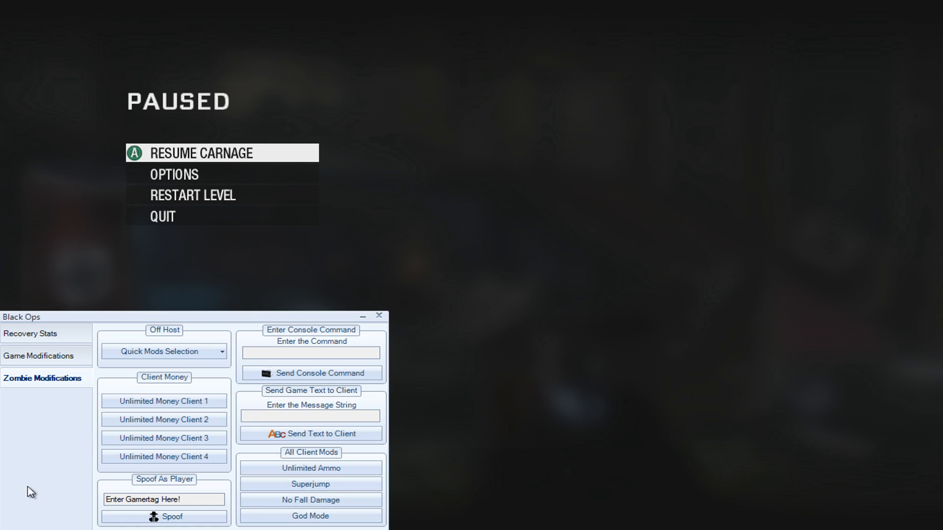
mouse_move(10, 498)
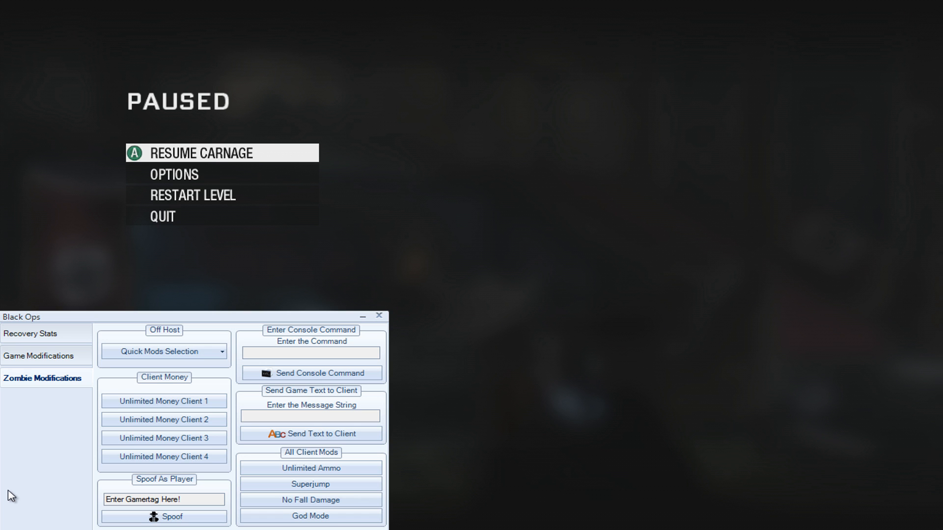
click(201, 152)
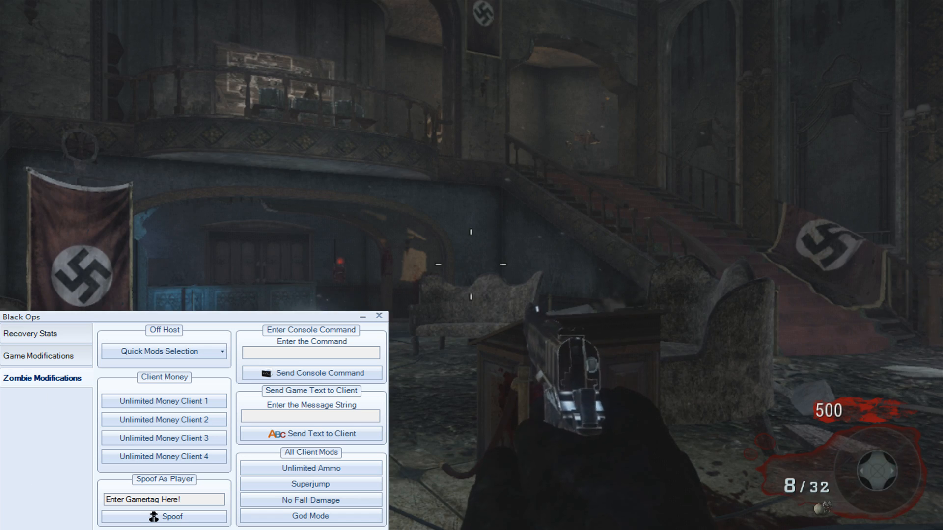
click(223, 351)
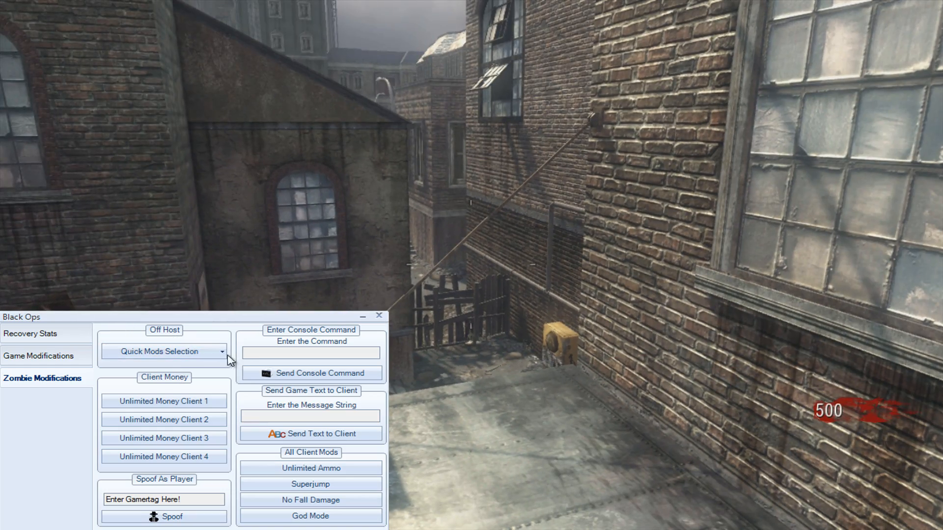
mouse_move(180, 378)
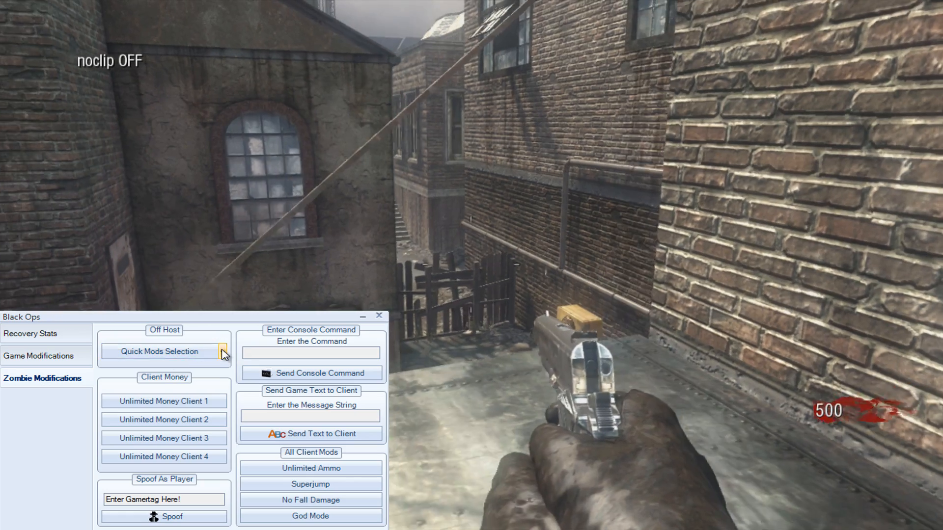
Turn on NoTarget and God Mode from the Quick Mods Selection dropdown
click(222, 352)
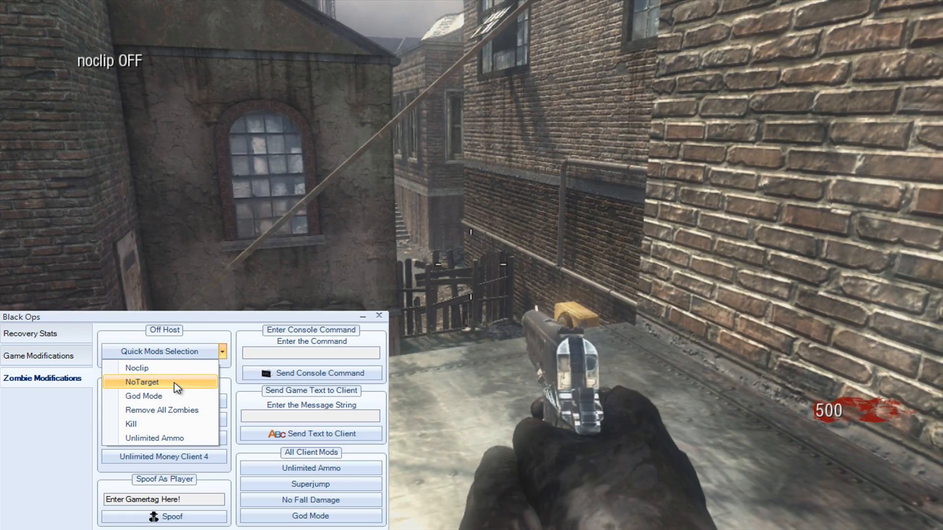
click(142, 383)
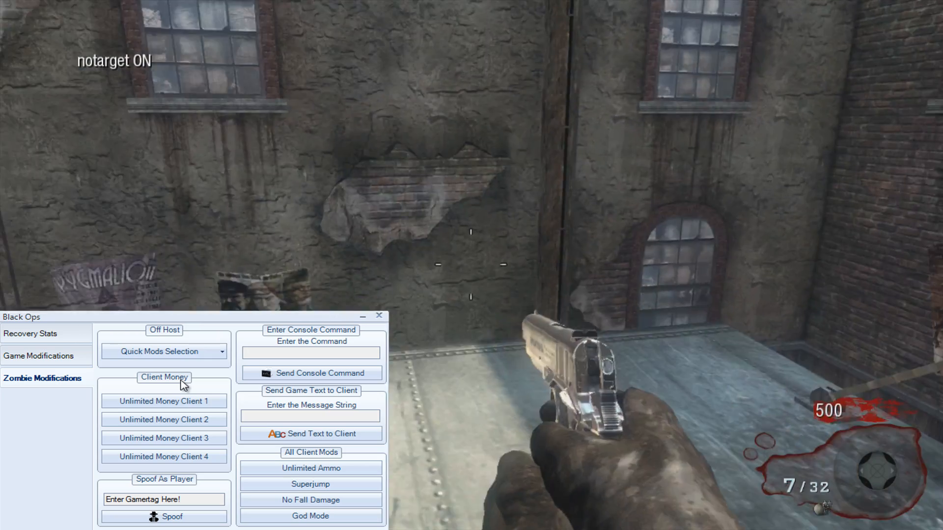
click(221, 351)
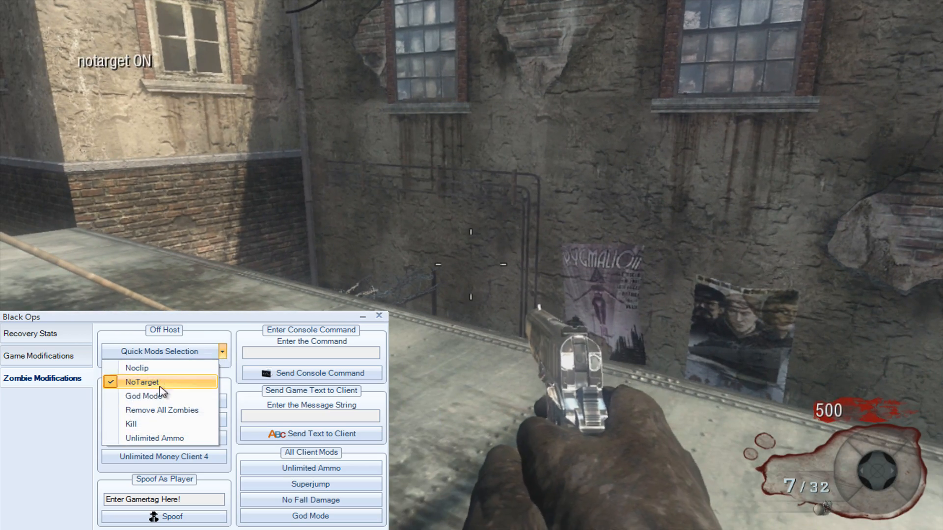
click(143, 395)
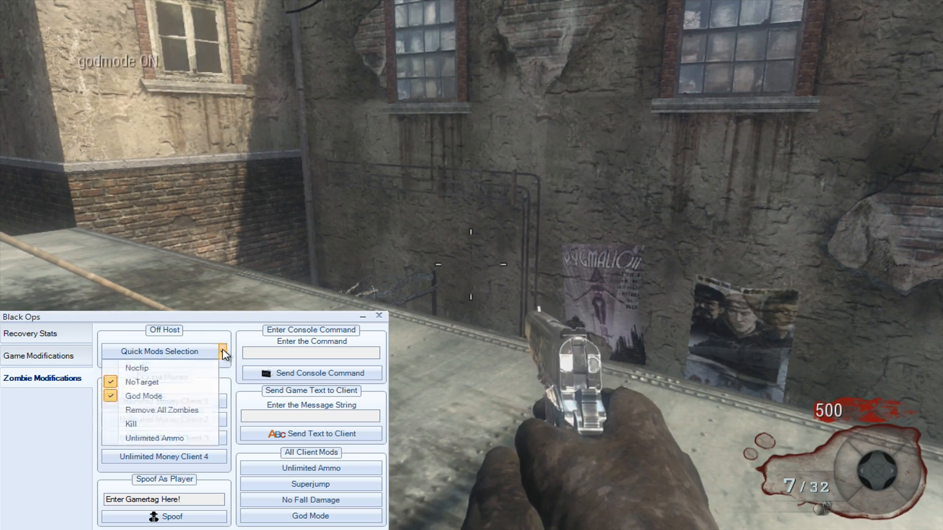
mouse_move(131, 424)
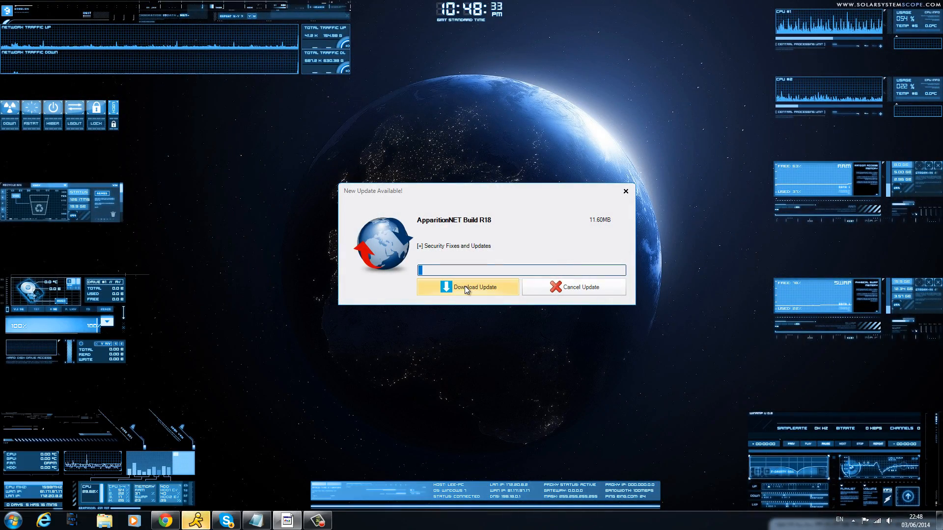
Download and install the Build R18 update, then acknowledge Update Complete
click(467, 287)
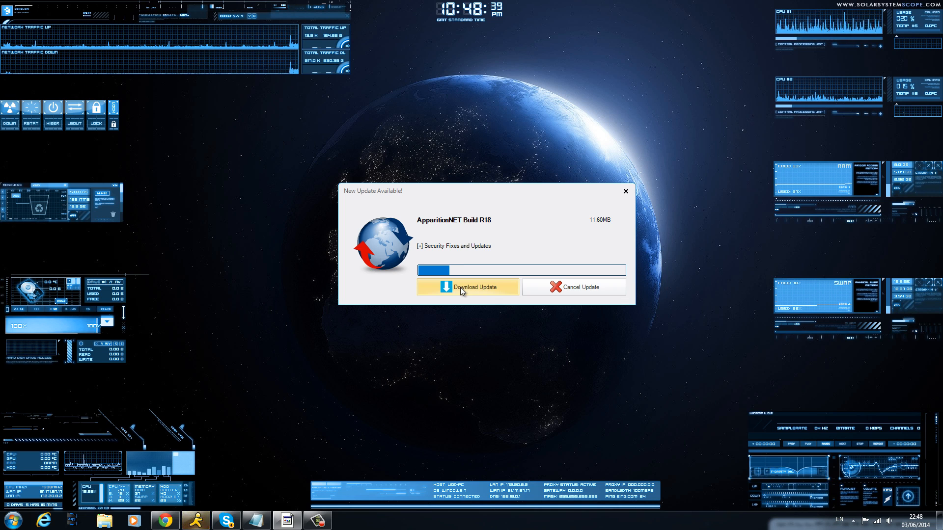
mouse_move(331, 307)
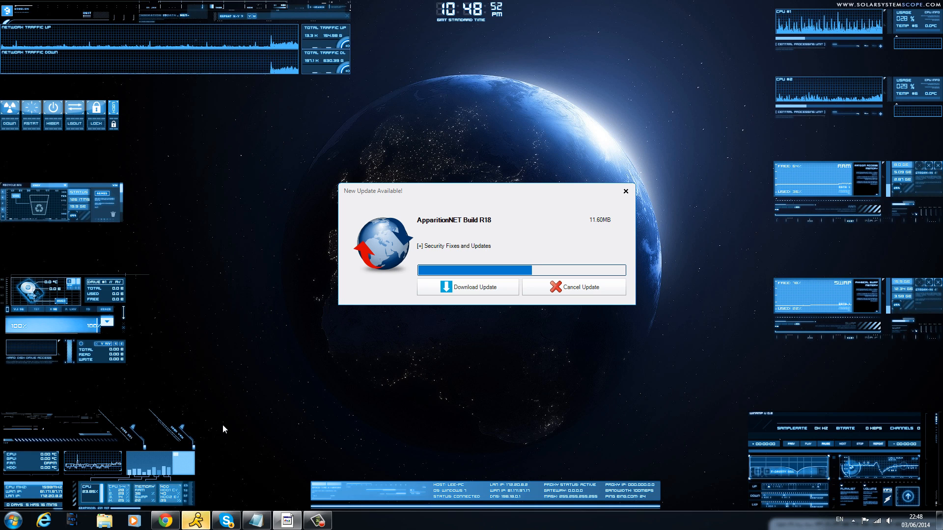
mouse_move(300, 402)
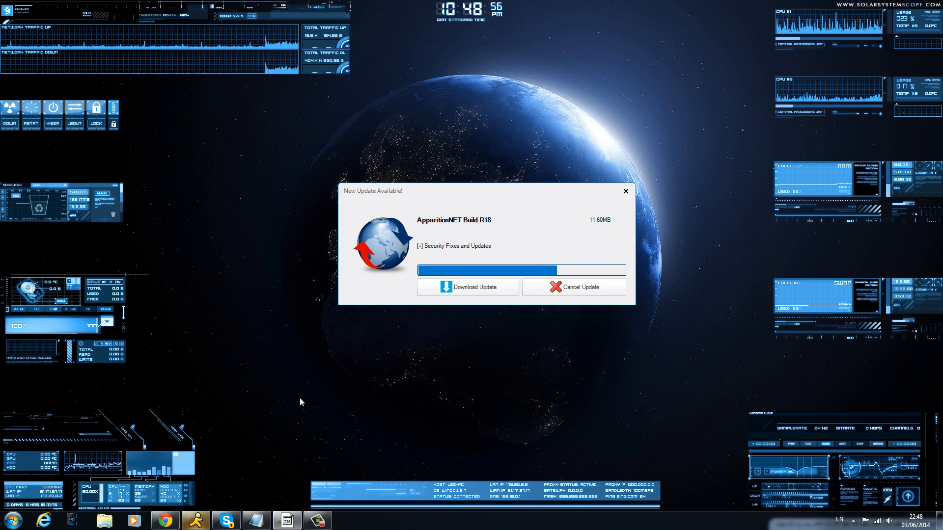
mouse_move(265, 418)
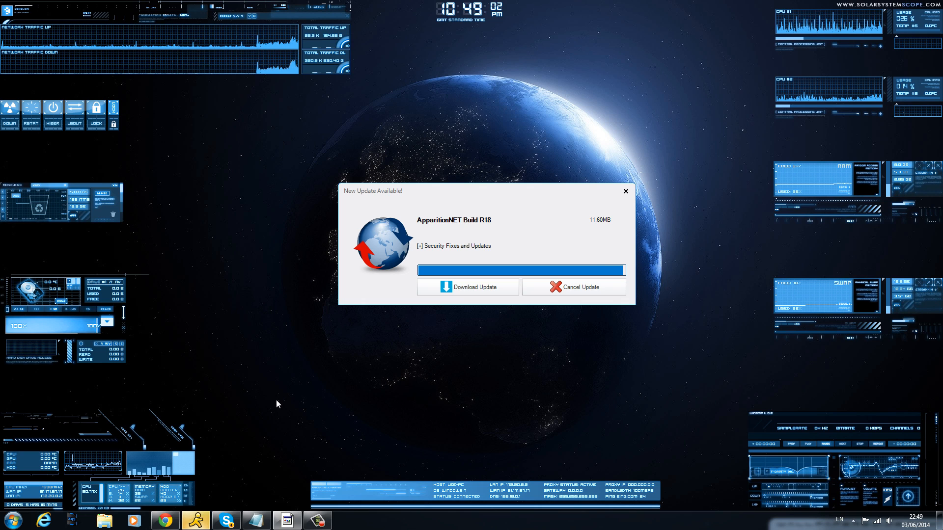
click(467, 287)
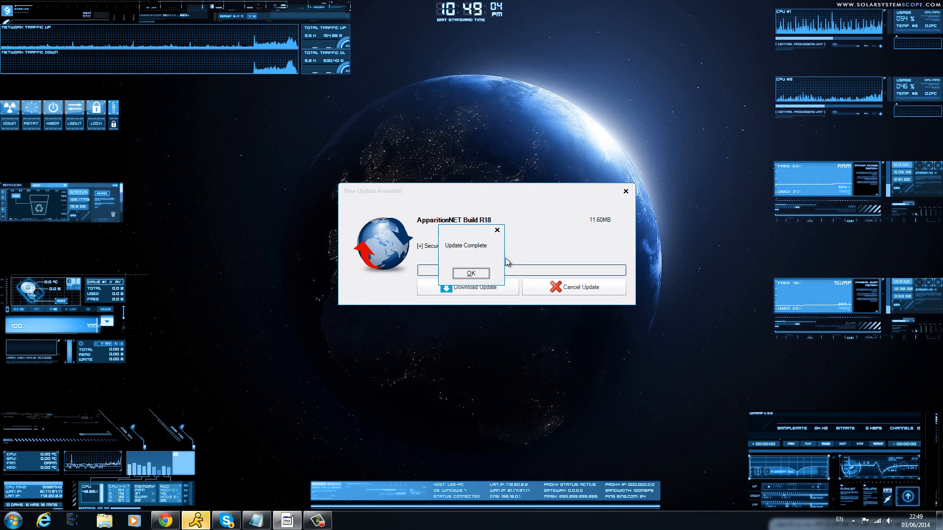
click(471, 274)
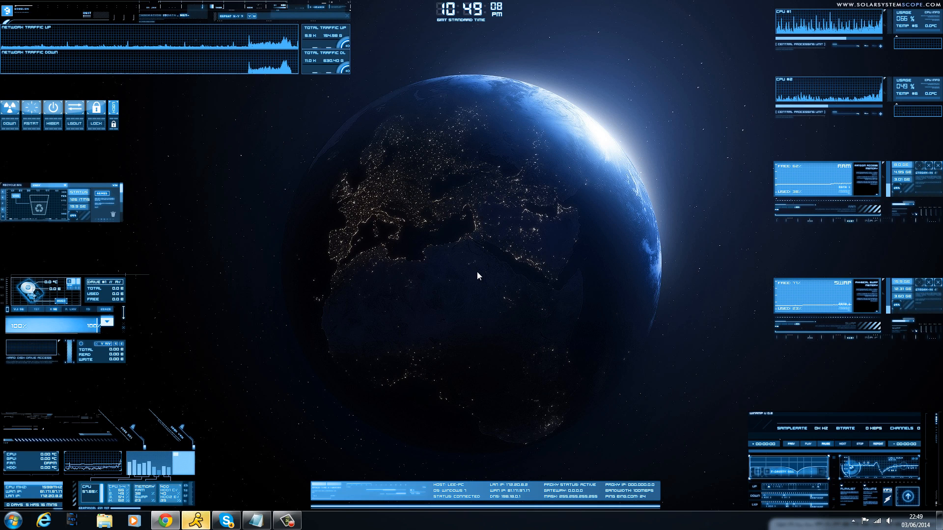
mouse_move(212, 141)
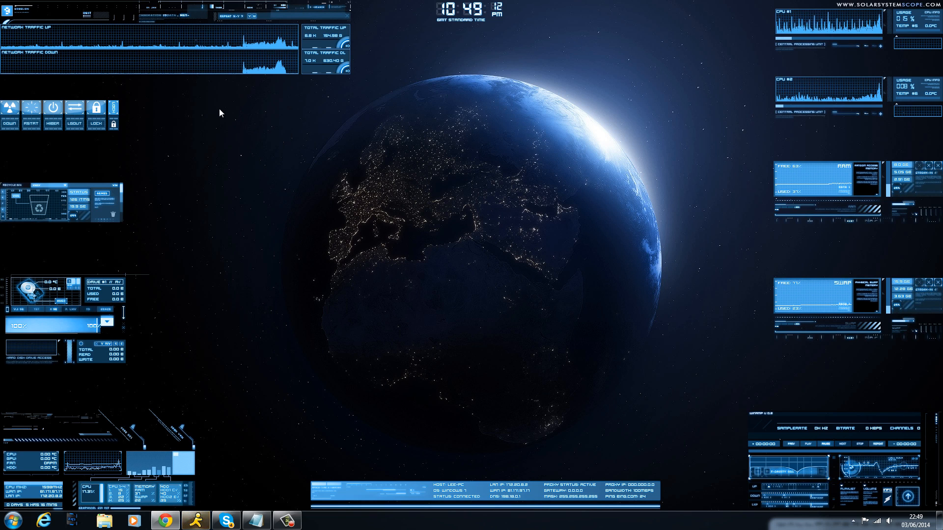
mouse_move(766, 119)
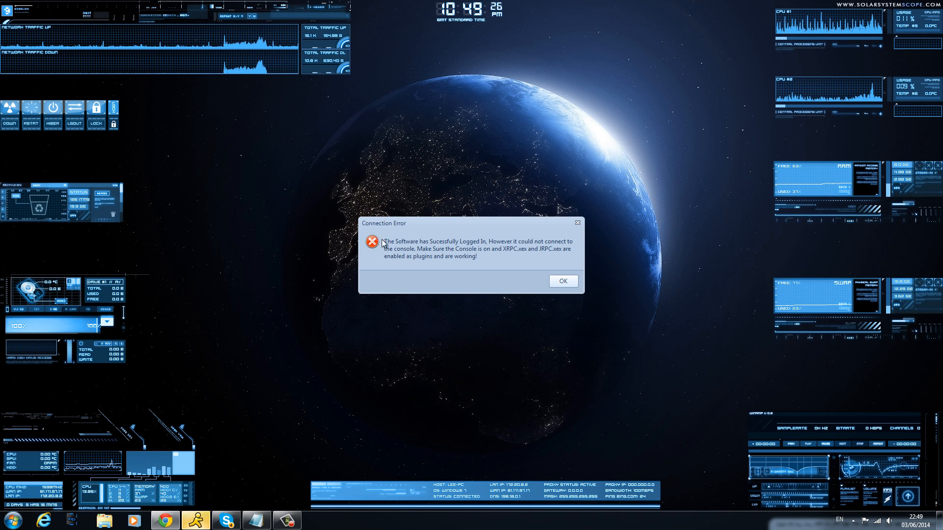
Dismiss the Connection Error box to reach the logged-in Build r18 home screen
click(562, 281)
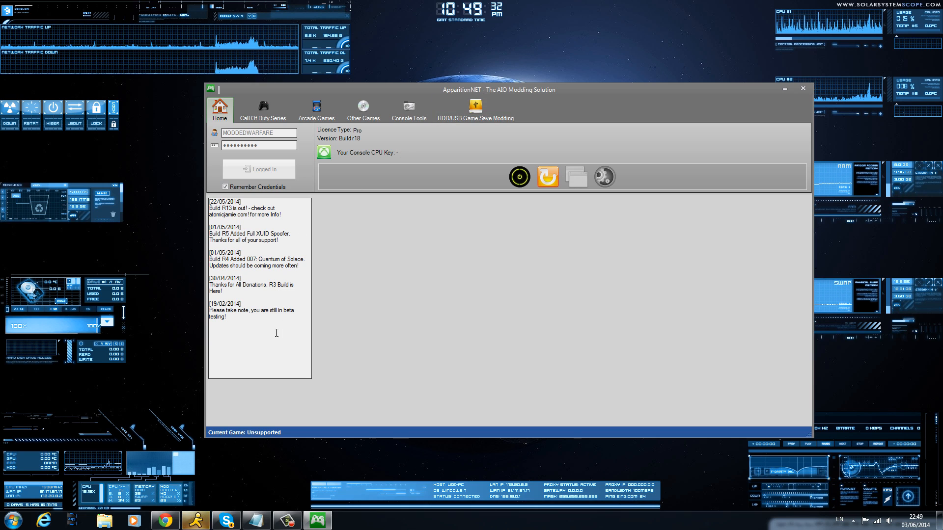
mouse_move(276, 332)
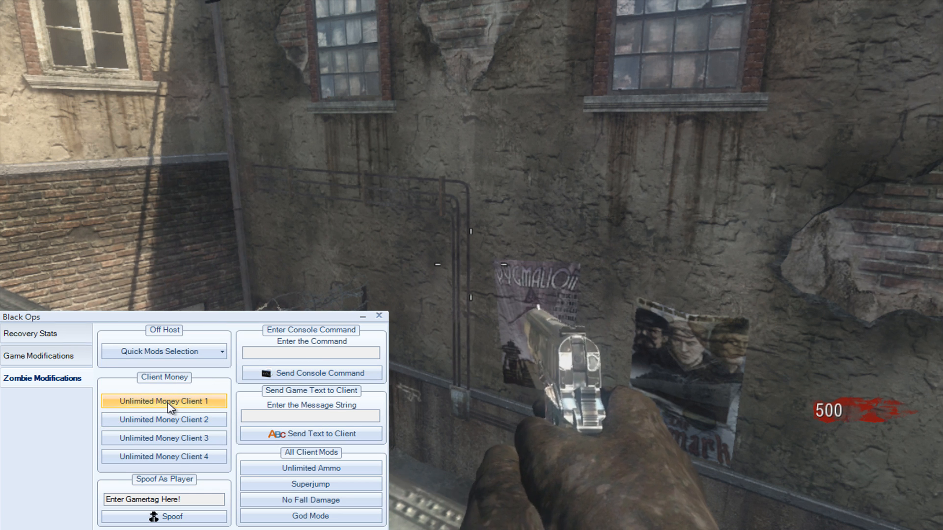
Send the noclip console command, then resend it to toggle noclip
click(164, 401)
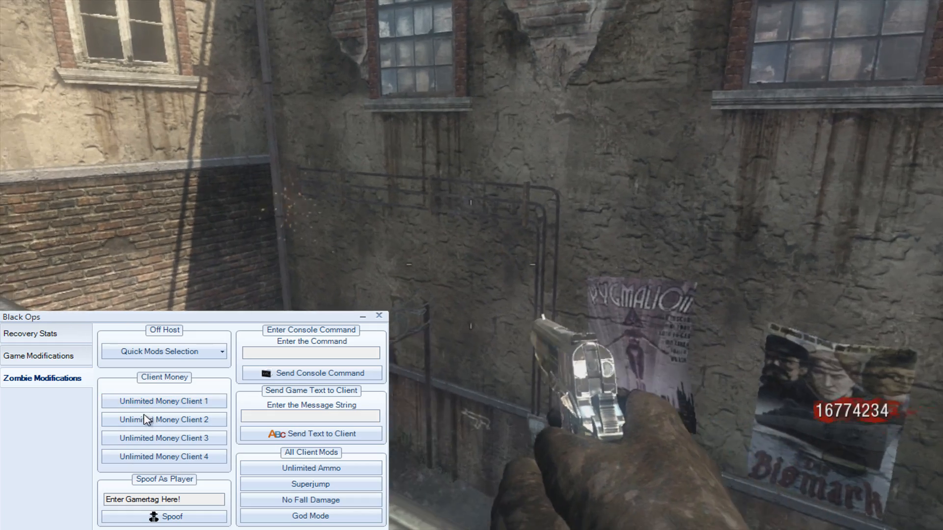
click(163, 419)
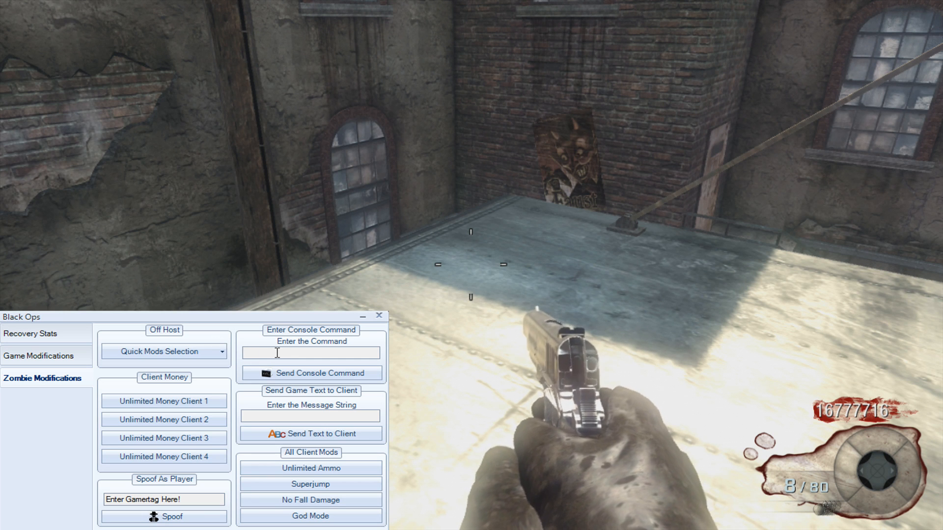
text(noclip)
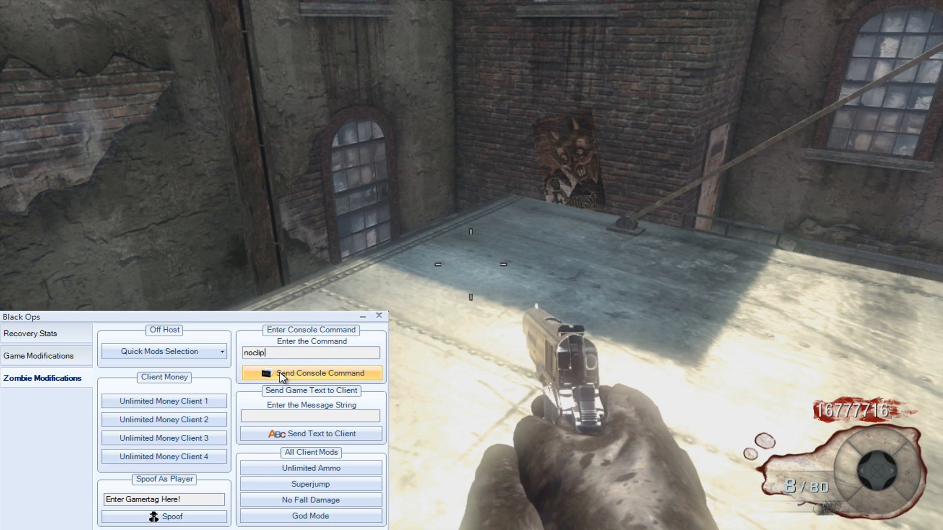
click(311, 373)
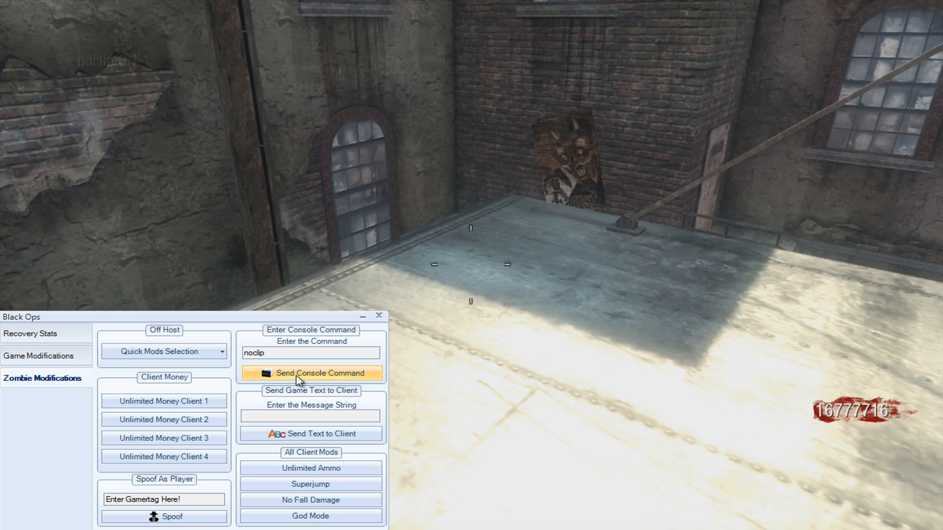
click(311, 373)
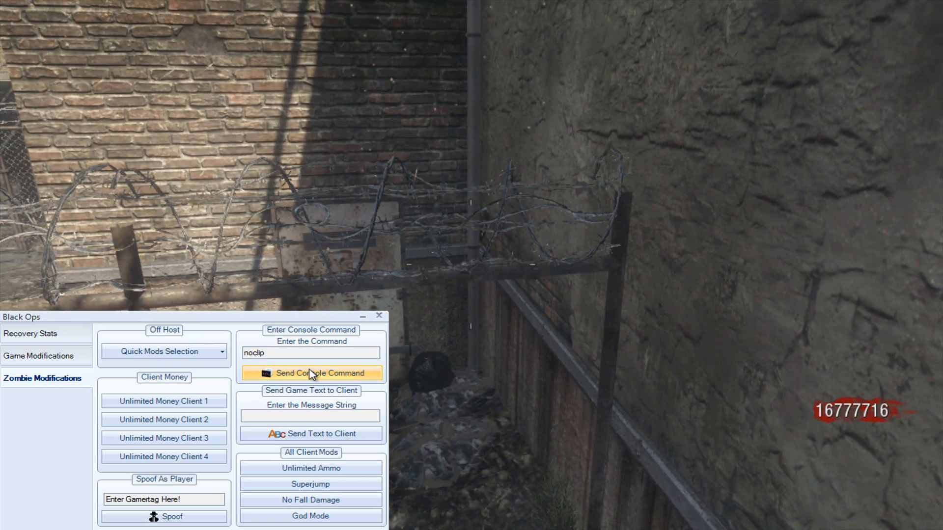
click(310, 372)
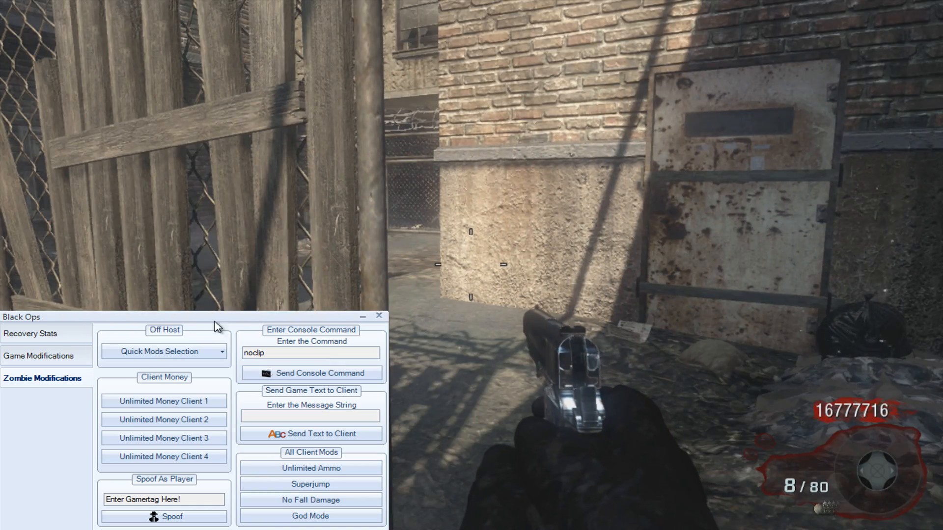
Tick NoTarget in the Quick Mods Selection list alongside God Mode and Unlimited Ammo
click(221, 352)
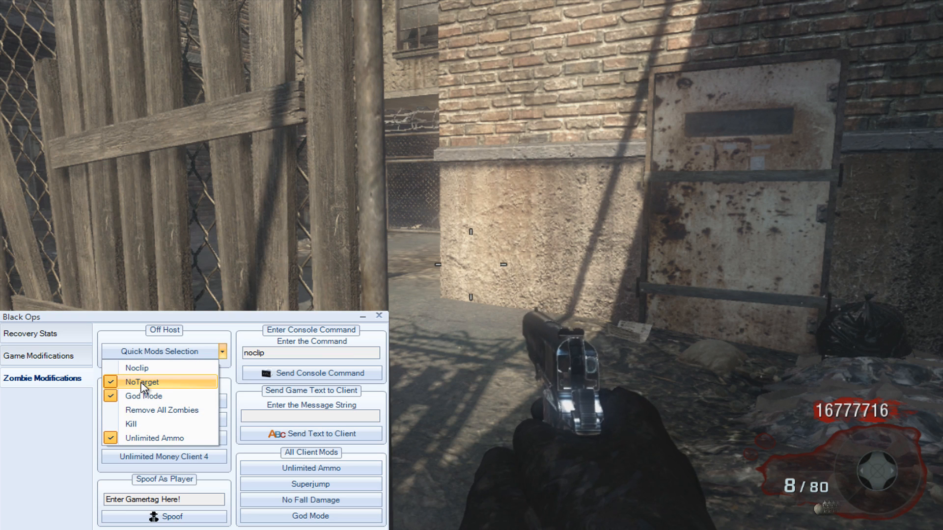
click(142, 382)
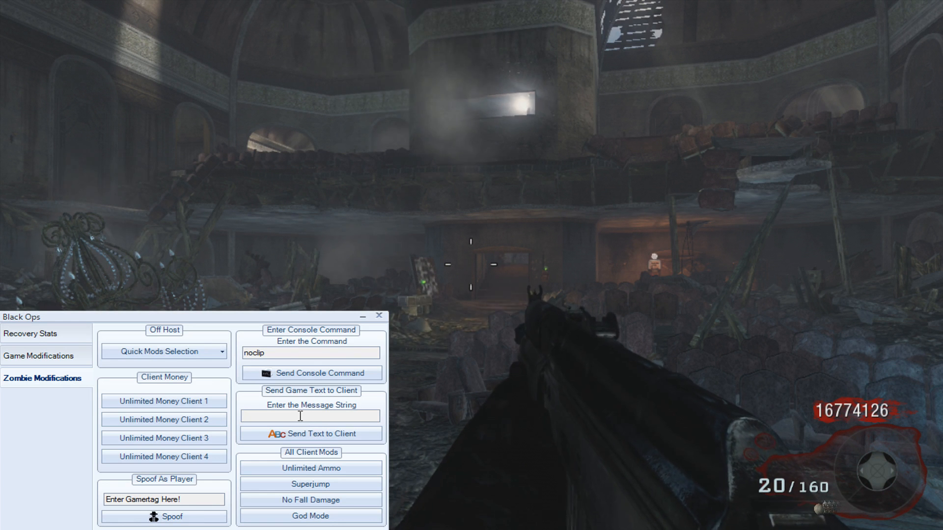
Send '^1ApparitionNET' as red on-screen game text to the client
text(Appa)
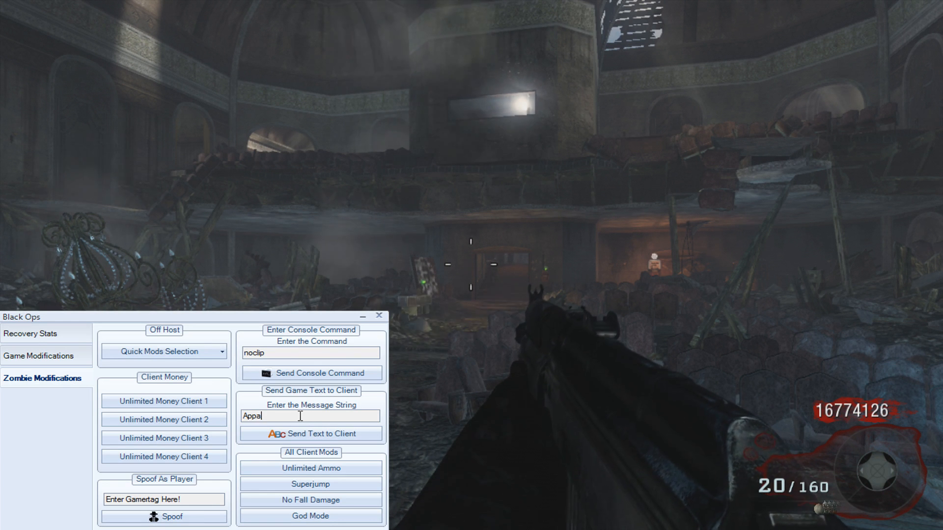
text(rition)
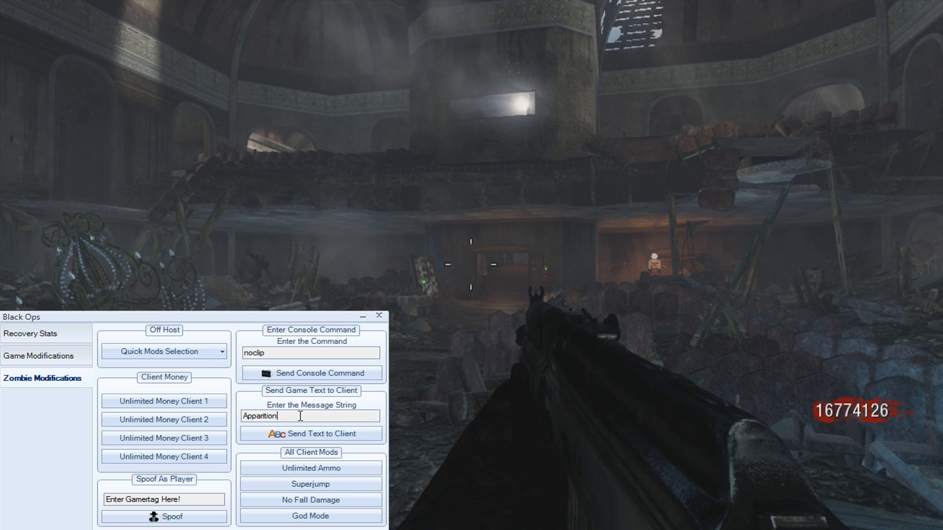
text(NET)
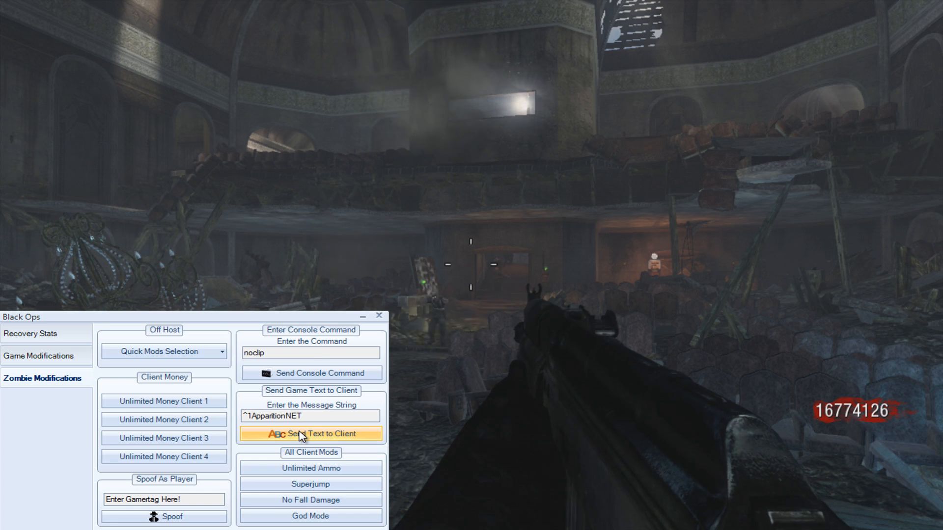
click(310, 434)
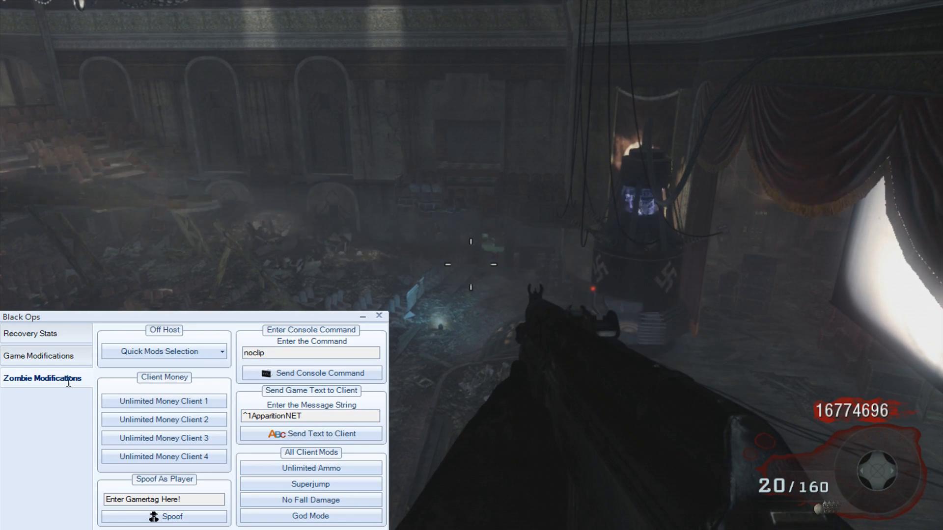
click(38, 355)
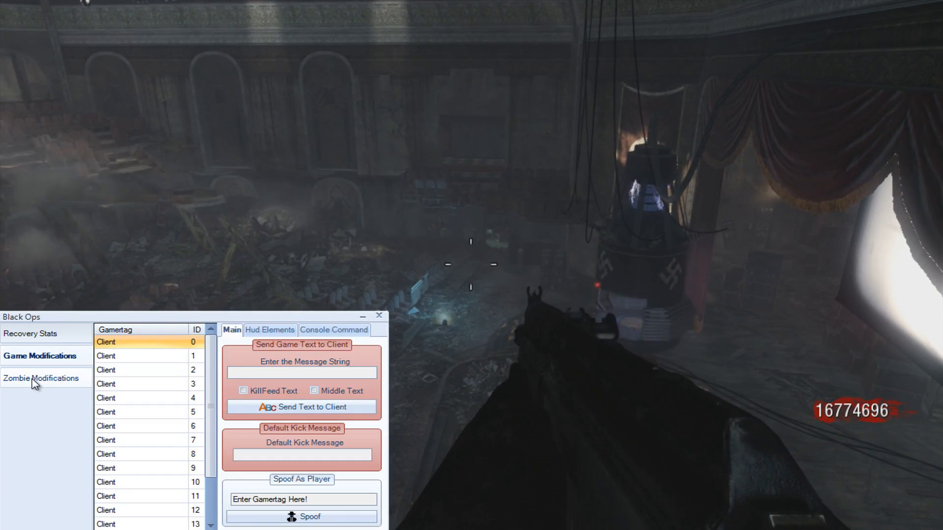
click(41, 378)
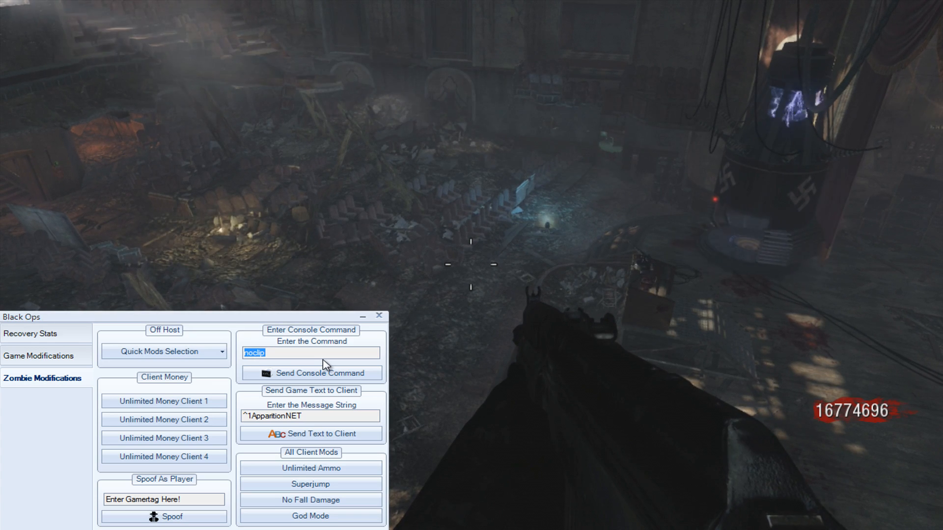
Send 'give ray_gun_upgraded_zm' so the player holds the upgraded Ray Gun
text(give)
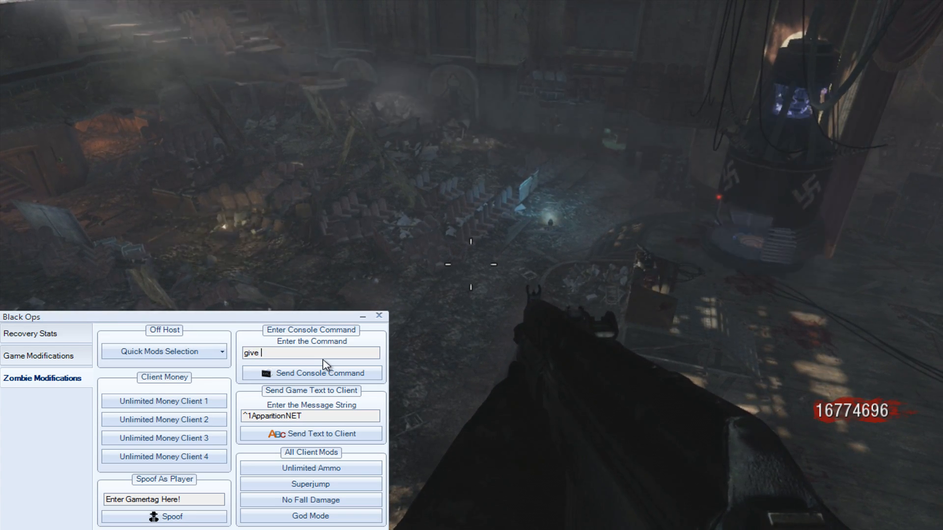
text(ray_gun_)
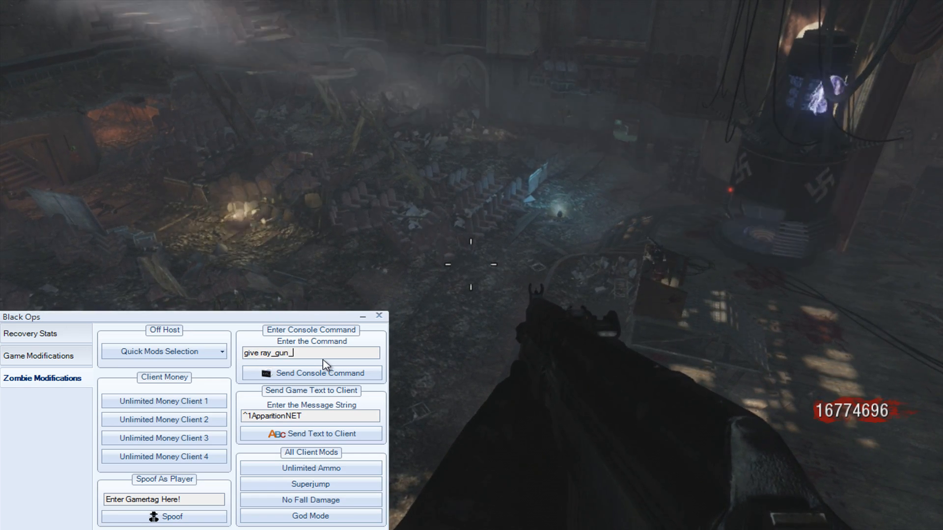
text(upge)
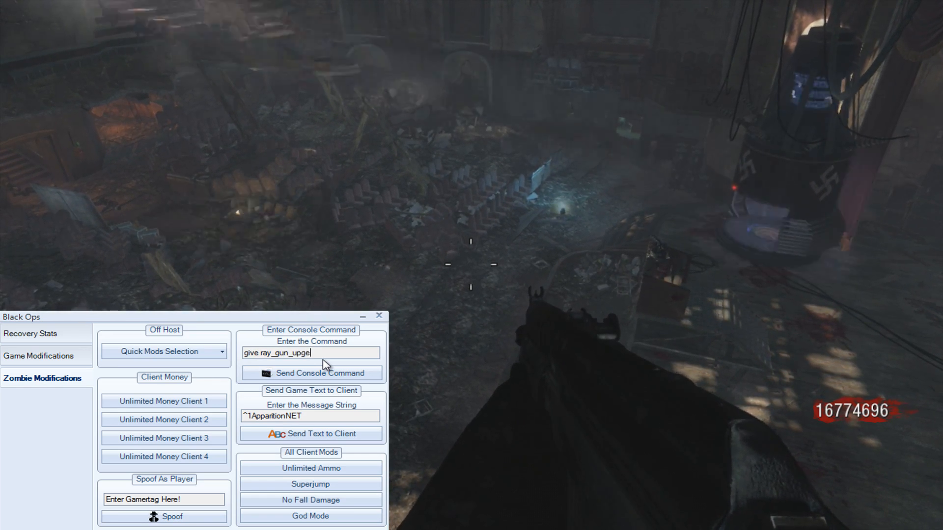
text(aded_)
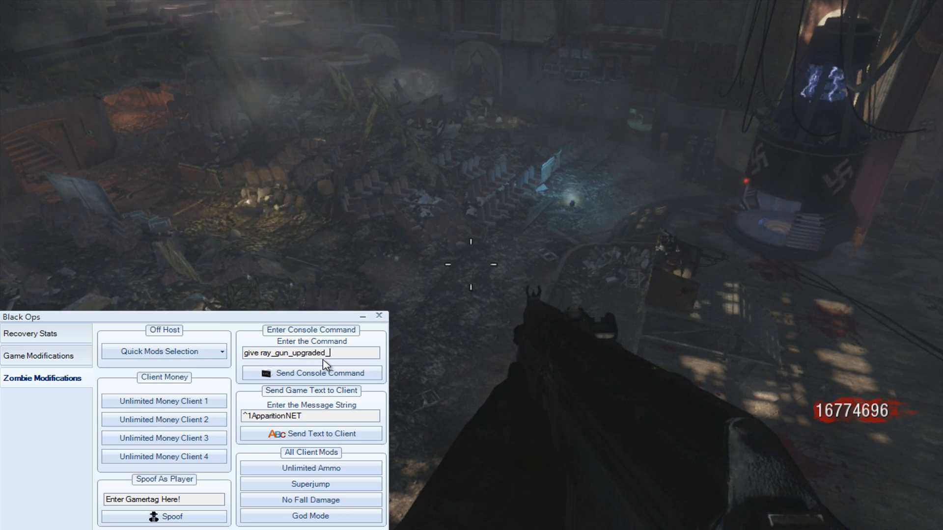
text(zm)
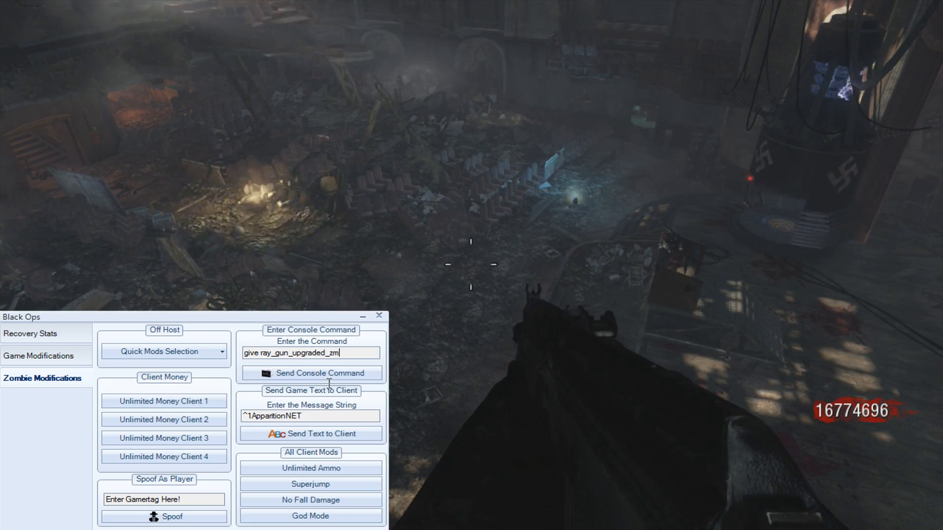
click(310, 373)
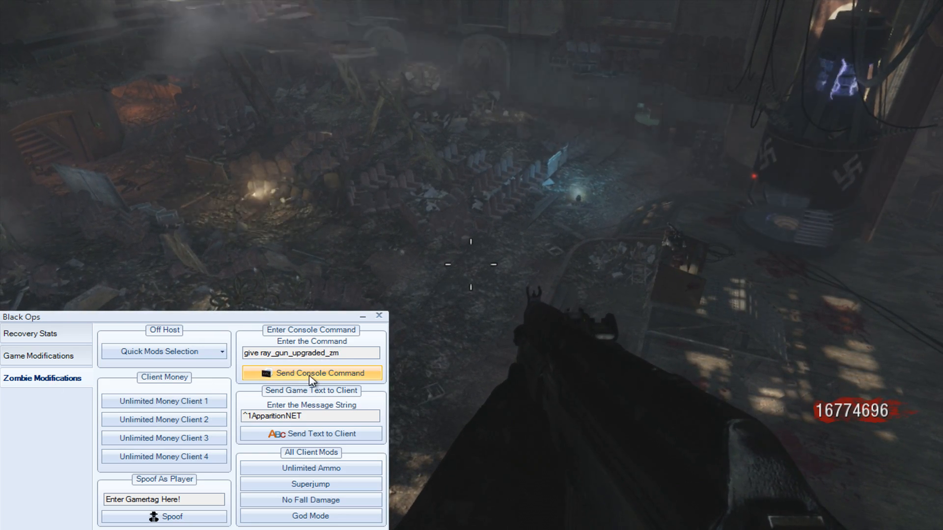
click(311, 373)
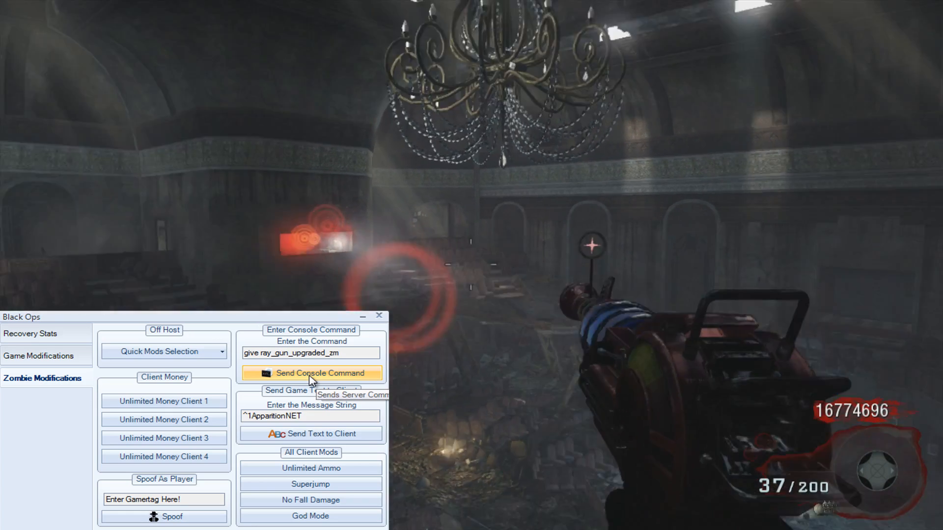
Change the console command to 'give thundergun_upgraded_zm' and send it
click(311, 373)
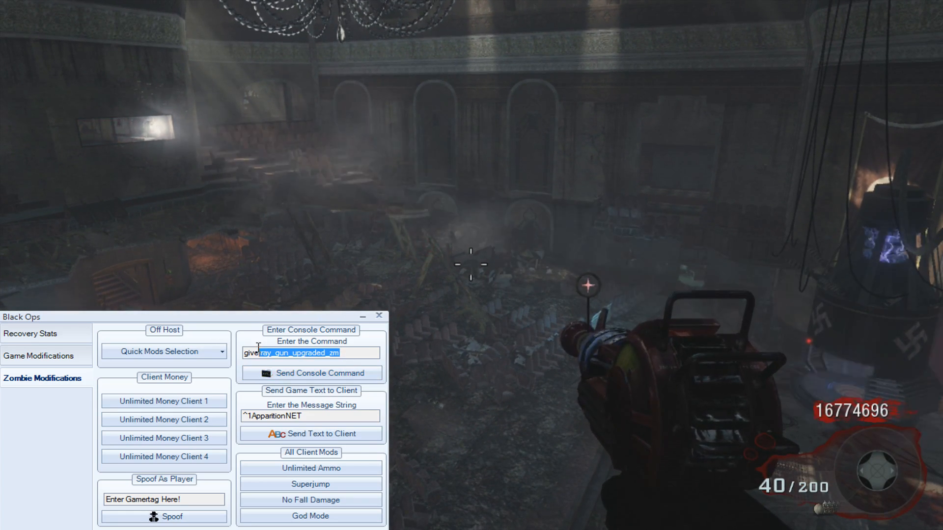
right_click(295, 353)
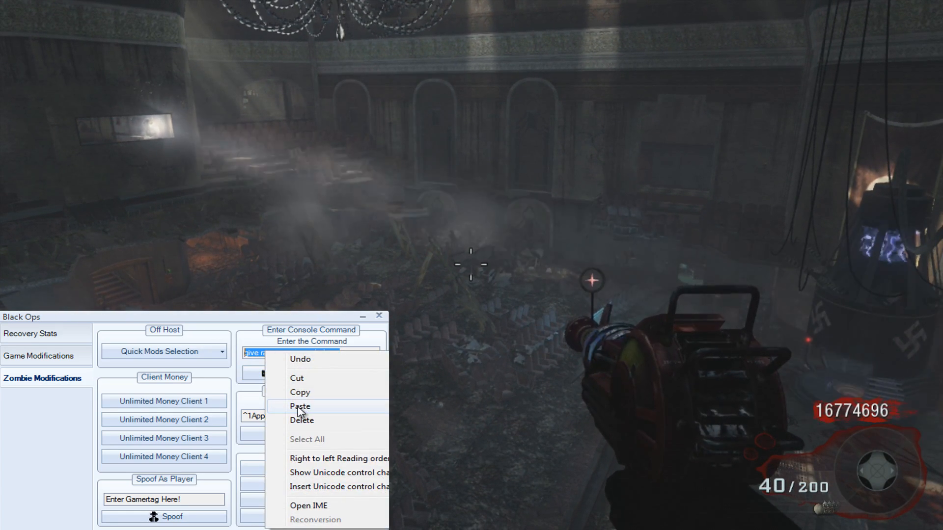
click(300, 406)
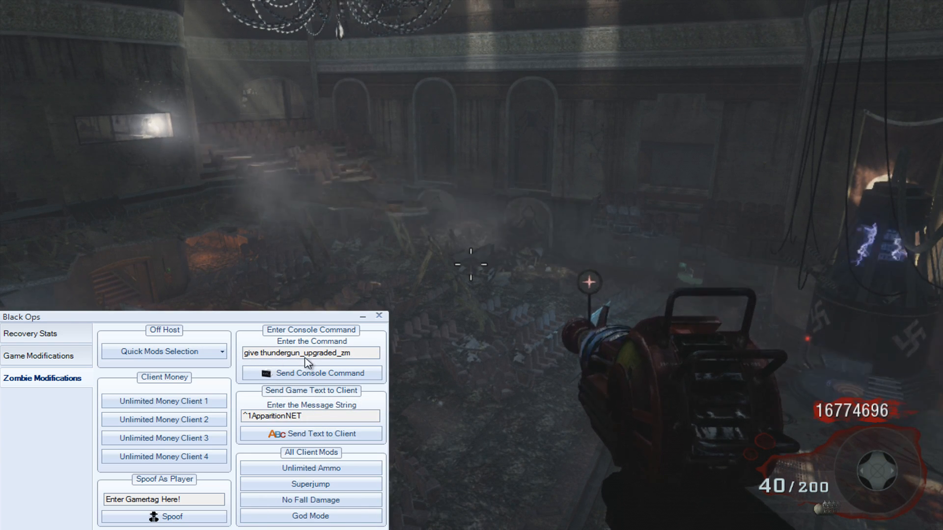
click(311, 372)
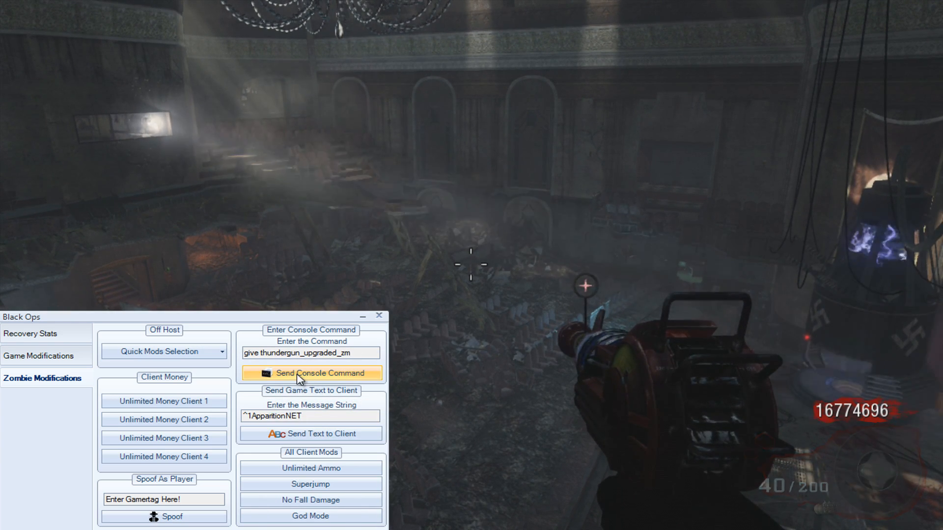
click(311, 373)
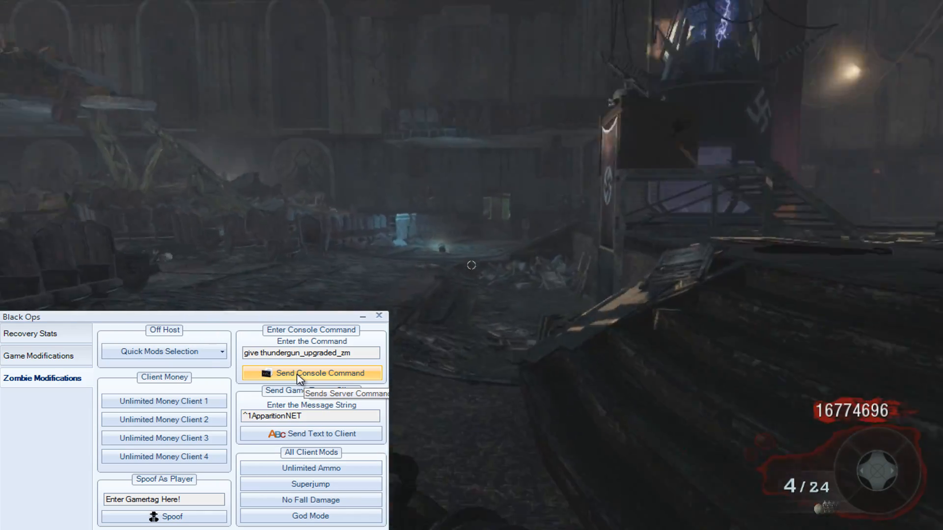
Resend the upgraded Thundergun command several times while firing it in the match
click(310, 373)
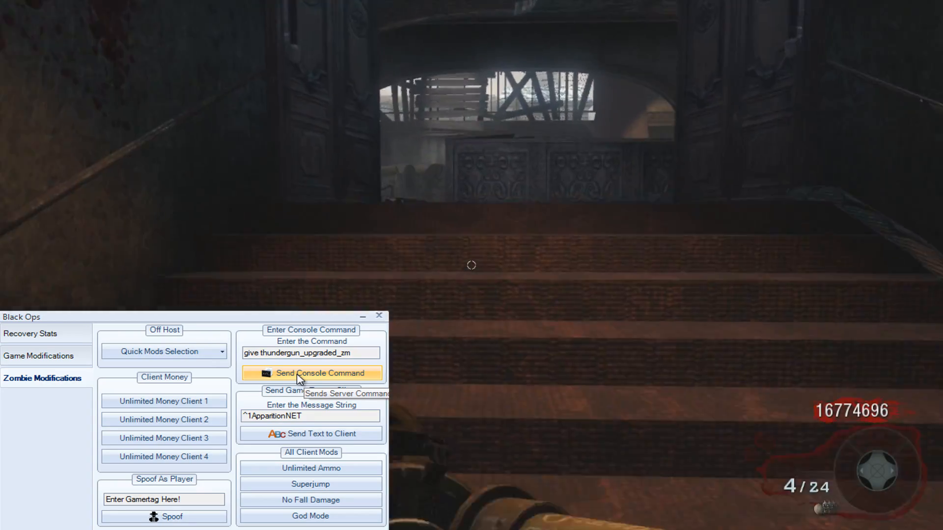
click(311, 373)
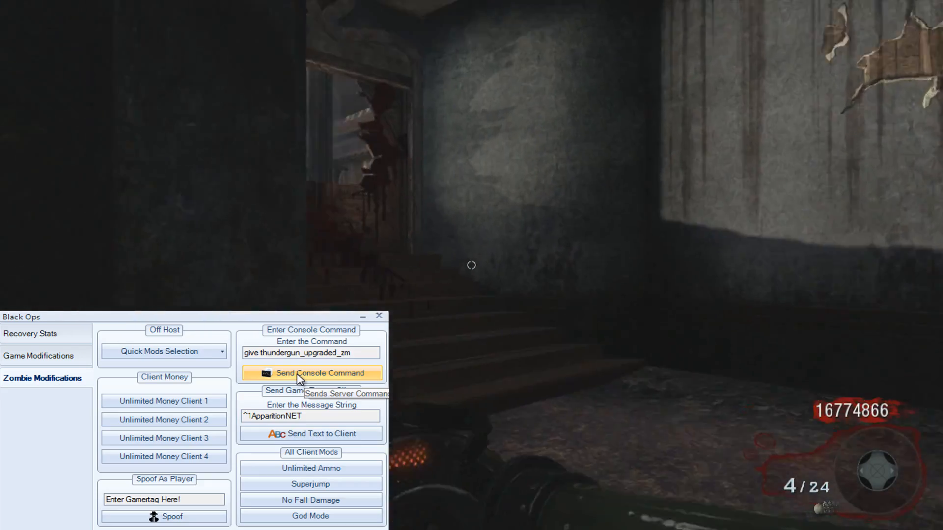
click(310, 373)
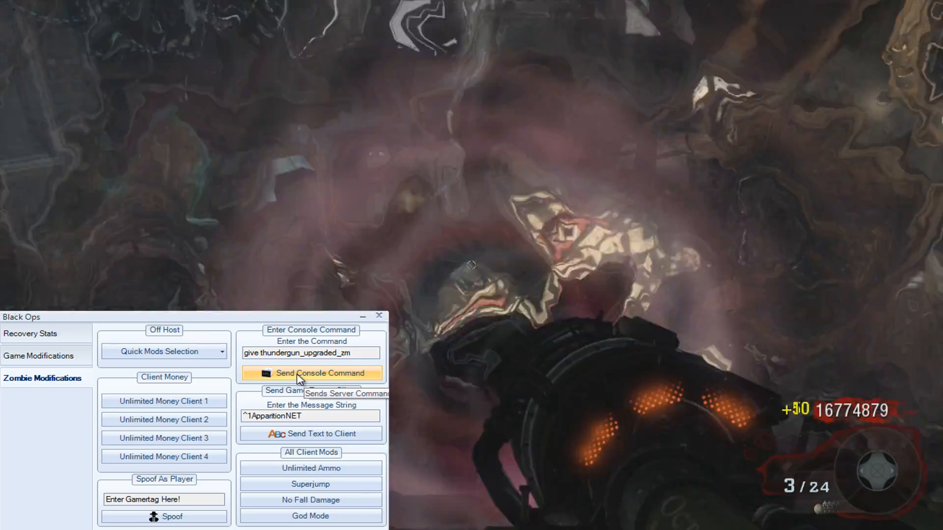
click(310, 373)
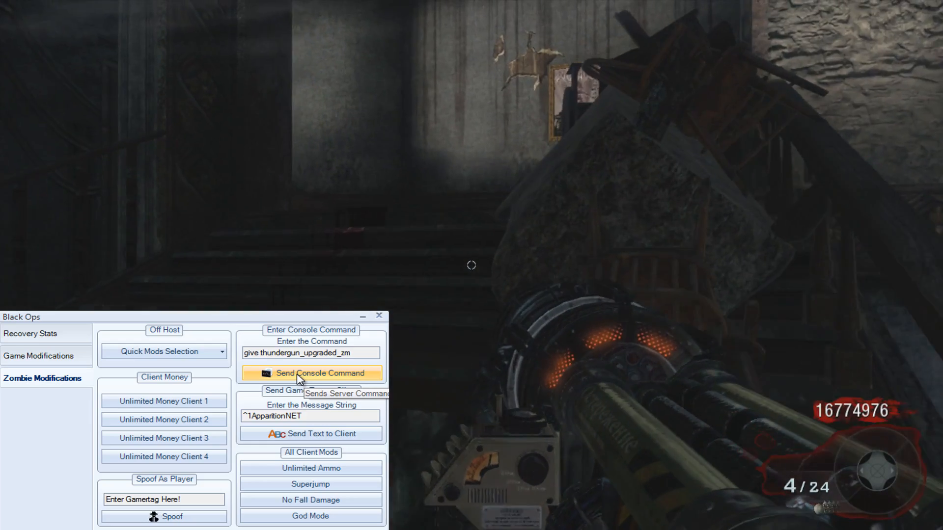
click(311, 372)
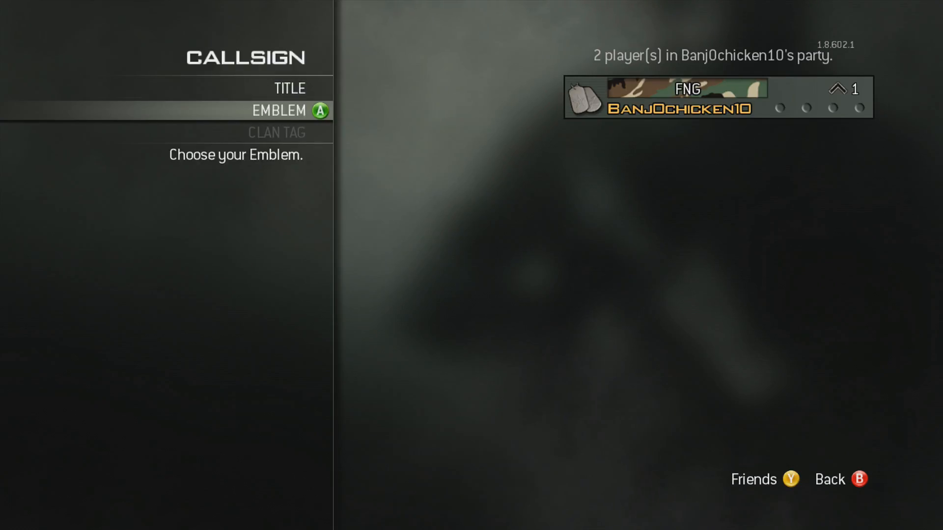
Leave the private match scoreboard and open Callsign, previewing the Heads Up! title
key(B)
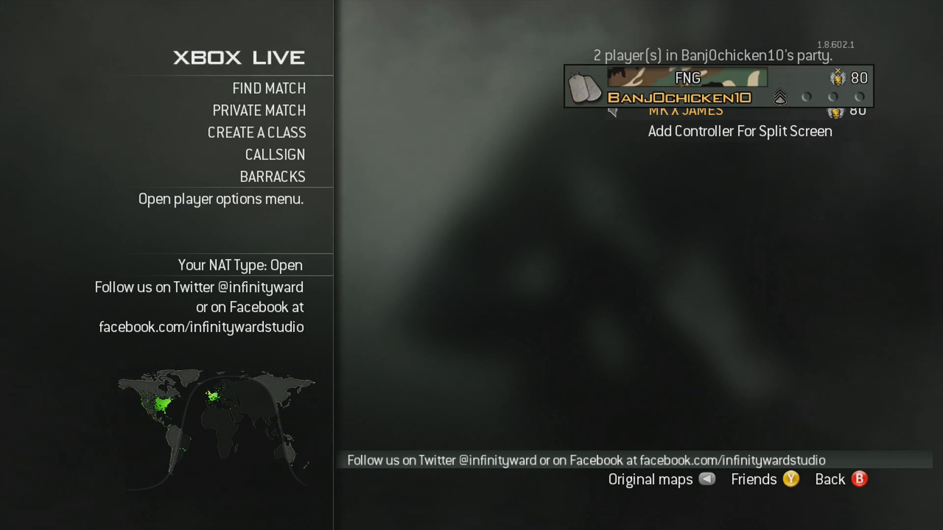
click(259, 110)
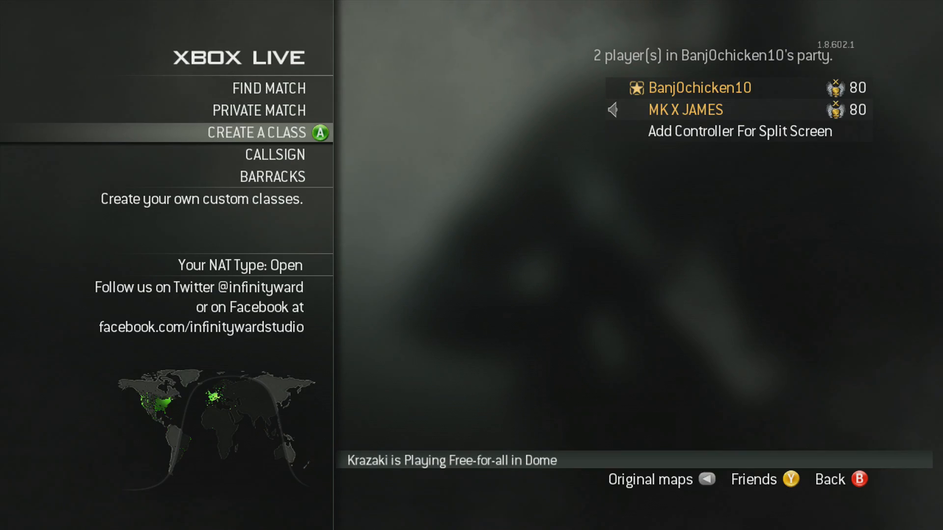
click(271, 177)
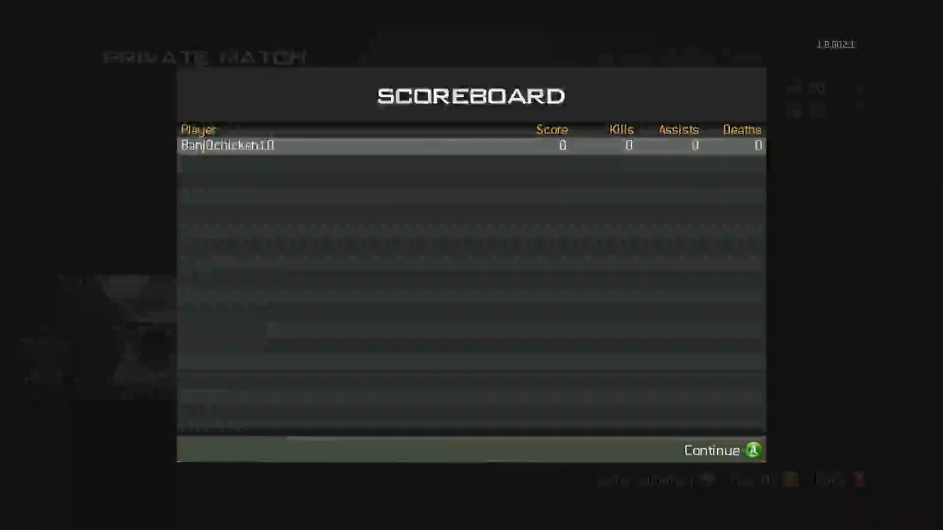
click(722, 451)
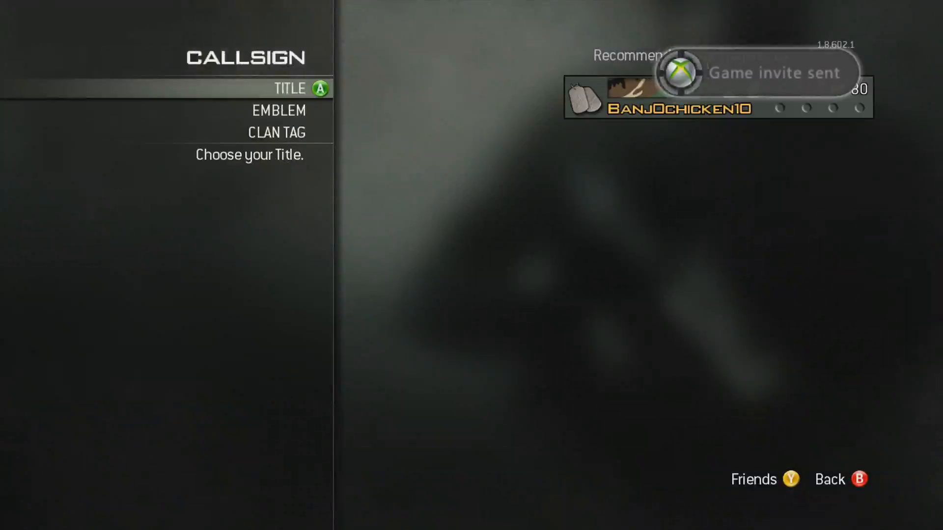
click(290, 88)
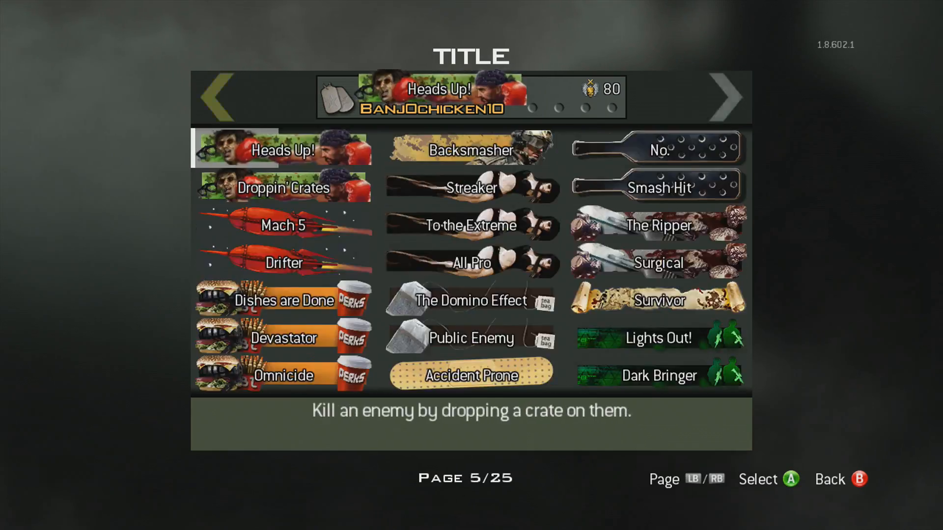
Back out of the title list and page with LB through unlocked titles and emblems
key(B)
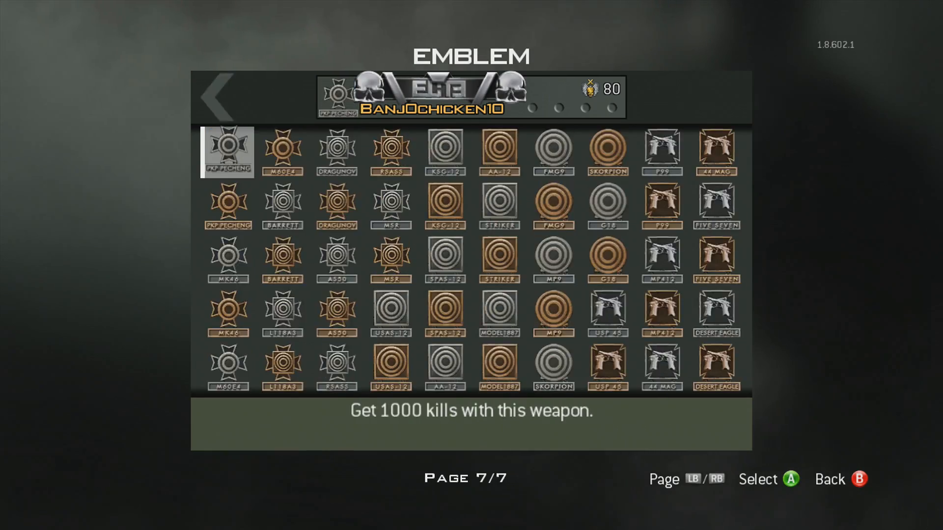
key(LB)
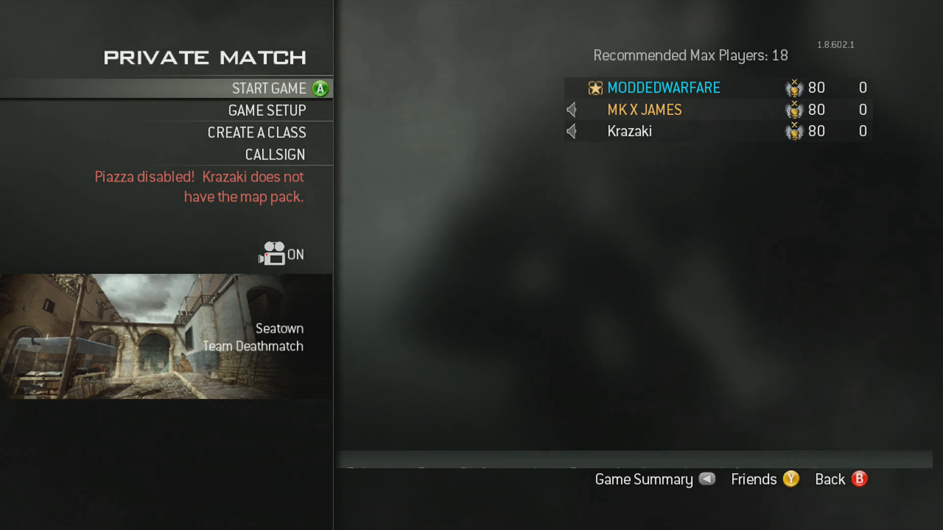
Select the party member in the Xbox Live menu to show Player Options
click(269, 88)
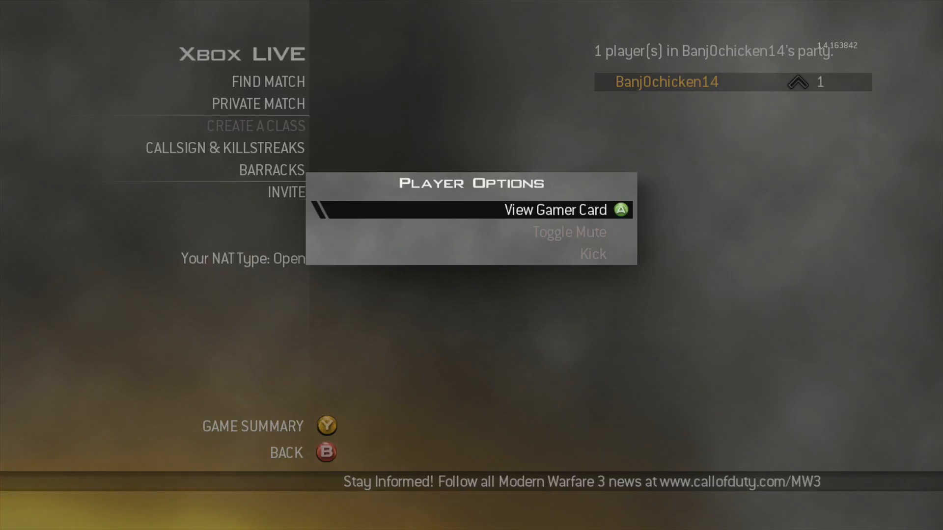
View the gamer card, pass through Private Match, dismiss the stats error, and re-enter Xbox Live
click(554, 210)
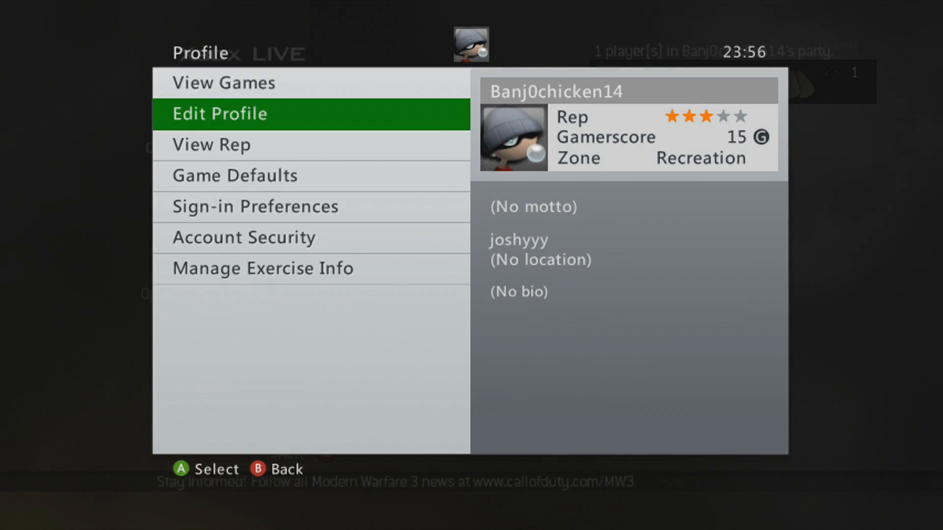
key(B)
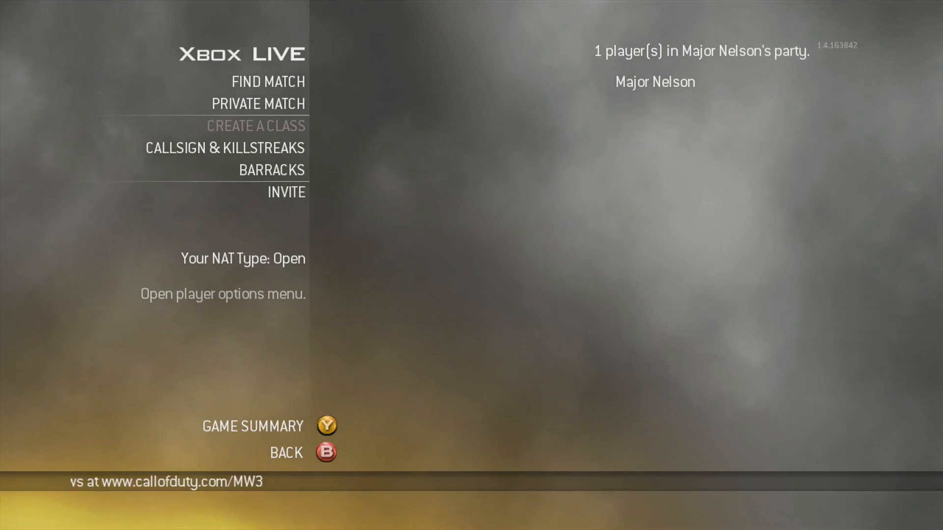
click(258, 104)
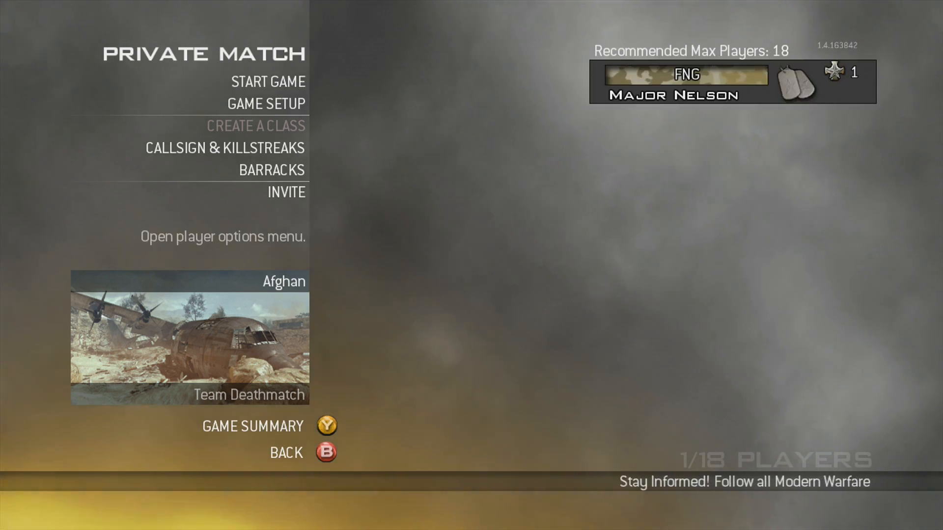
click(268, 82)
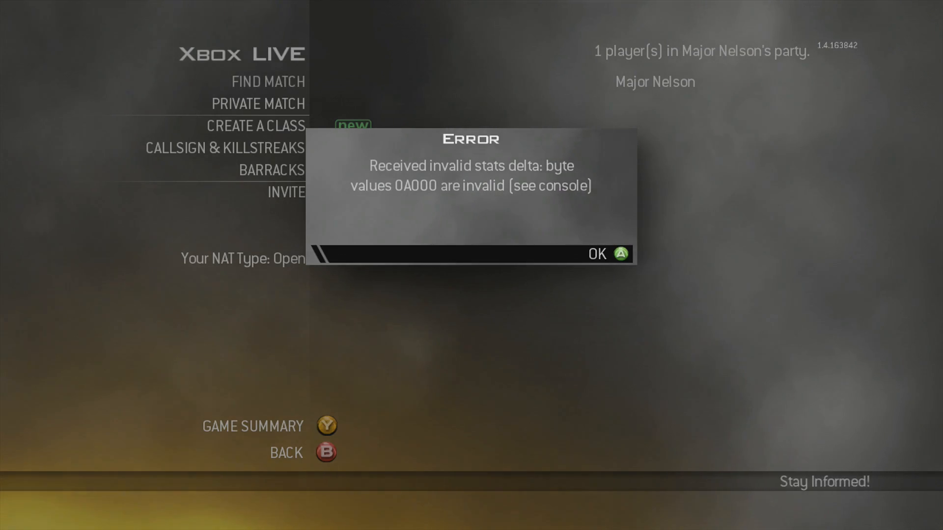
click(595, 254)
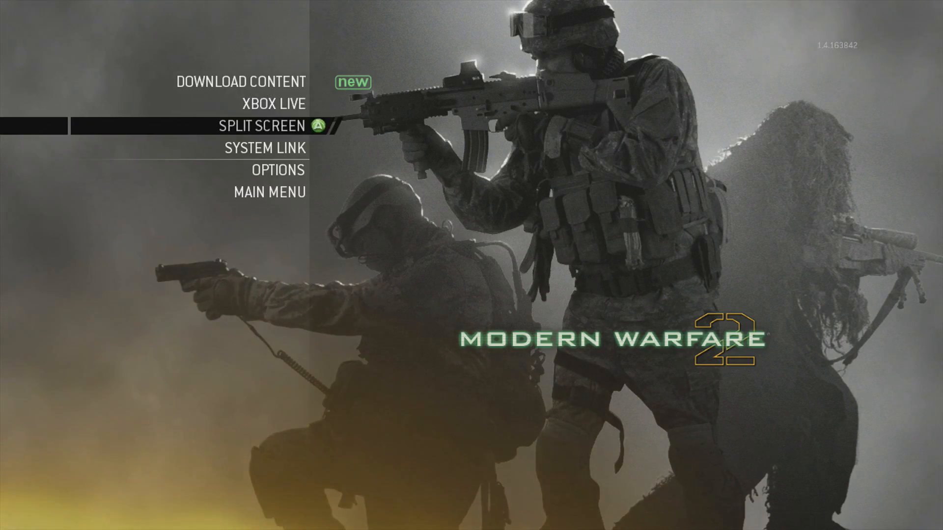
click(274, 102)
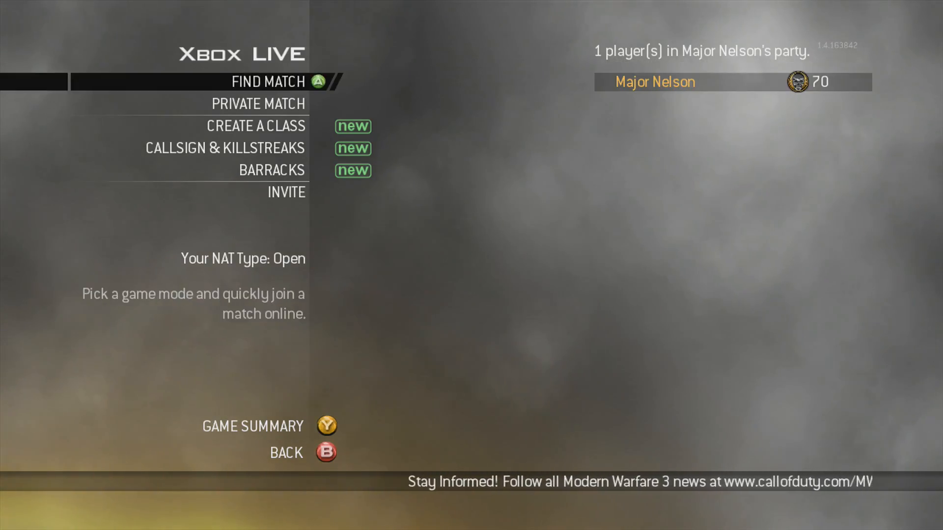
Page through the unlocked MW2 titles and emblems, then open Killstreak Rewards showing 12 unlocks
click(224, 147)
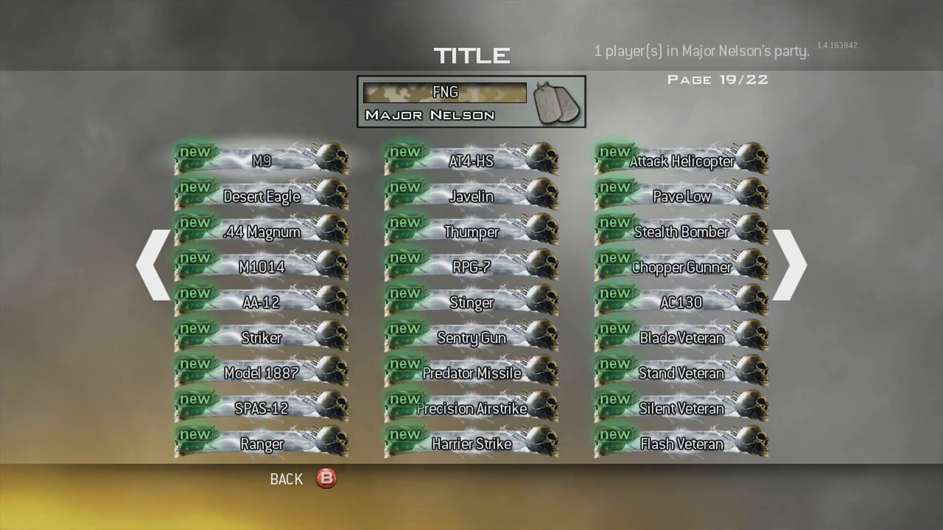
click(153, 267)
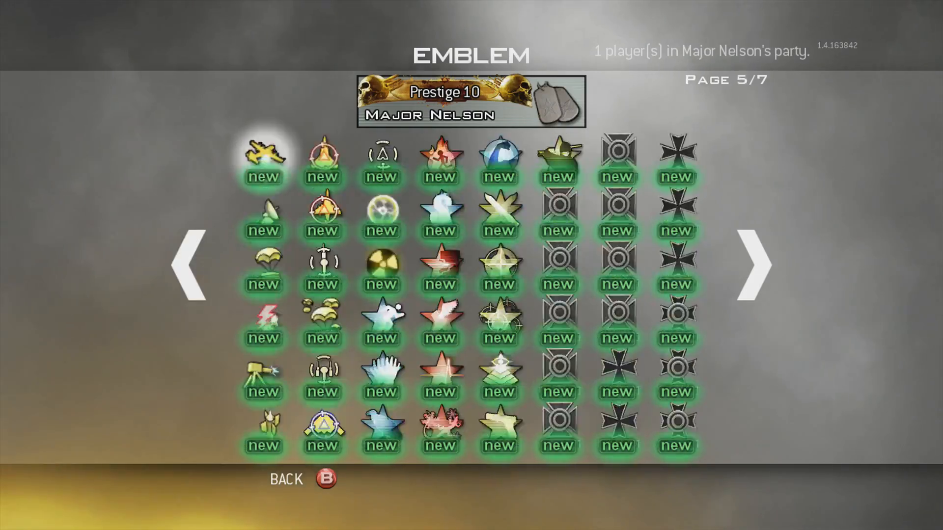
click(188, 265)
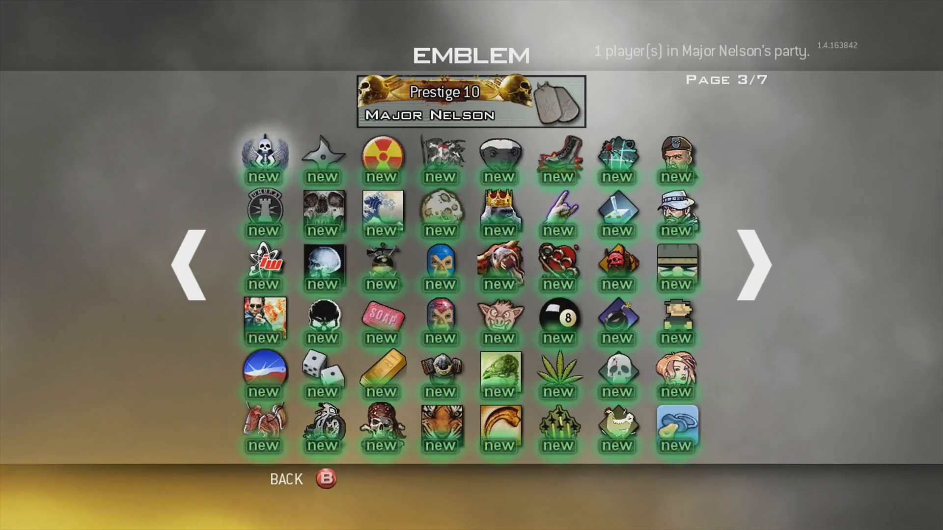
click(188, 265)
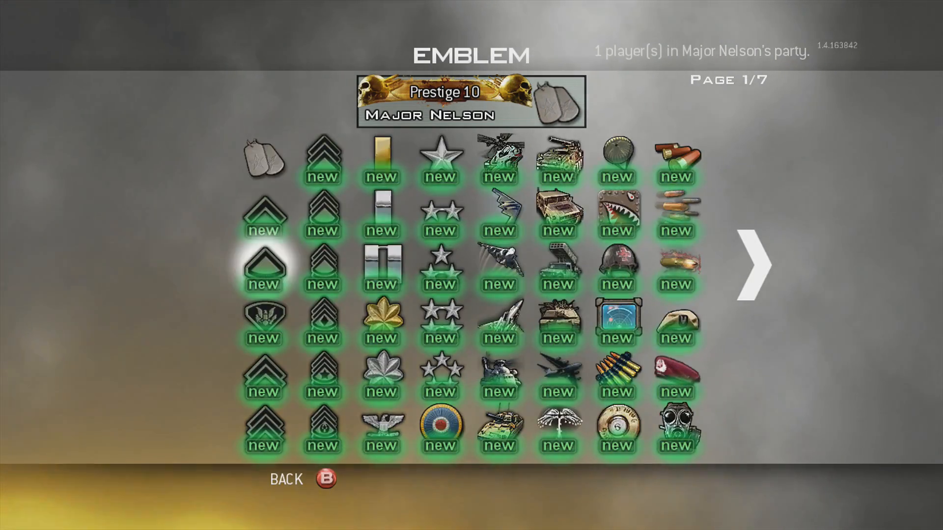
click(753, 263)
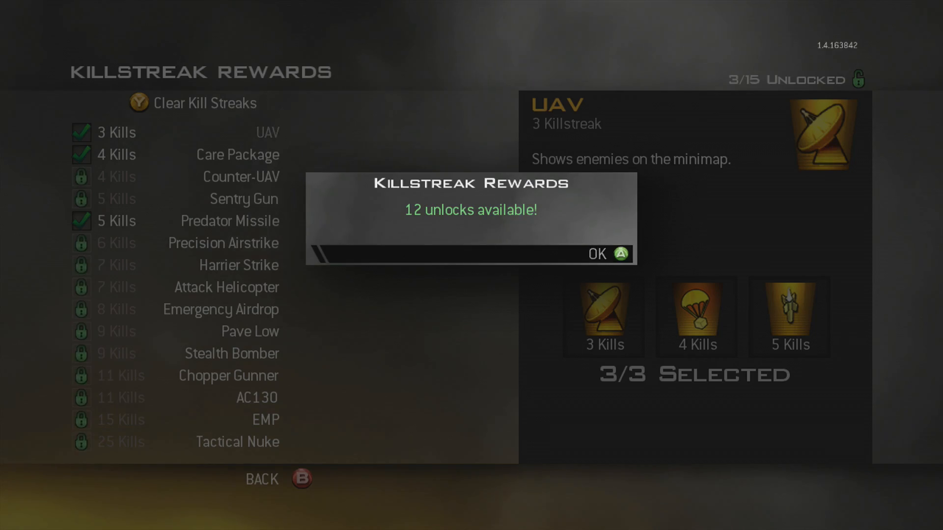
Acknowledge the unlocks notice and spend the last unlock on the Tactical Nuke
click(595, 254)
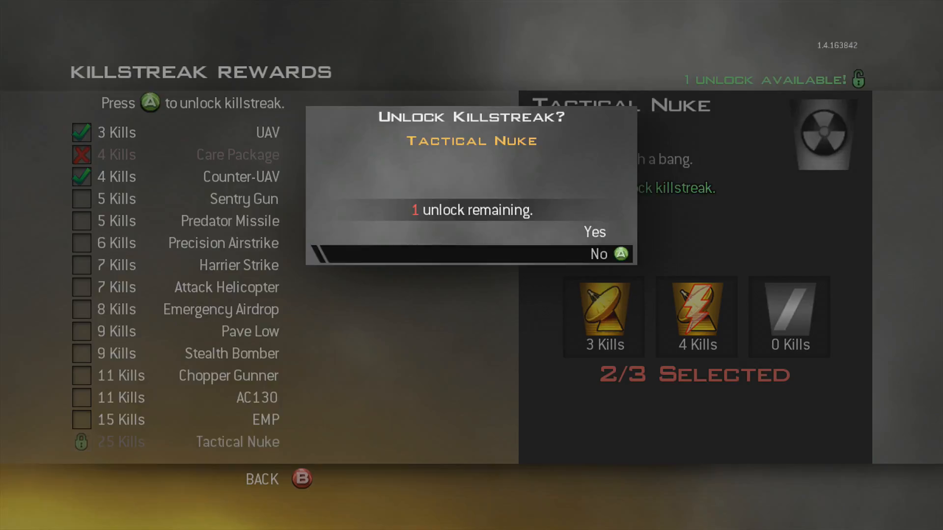
click(594, 233)
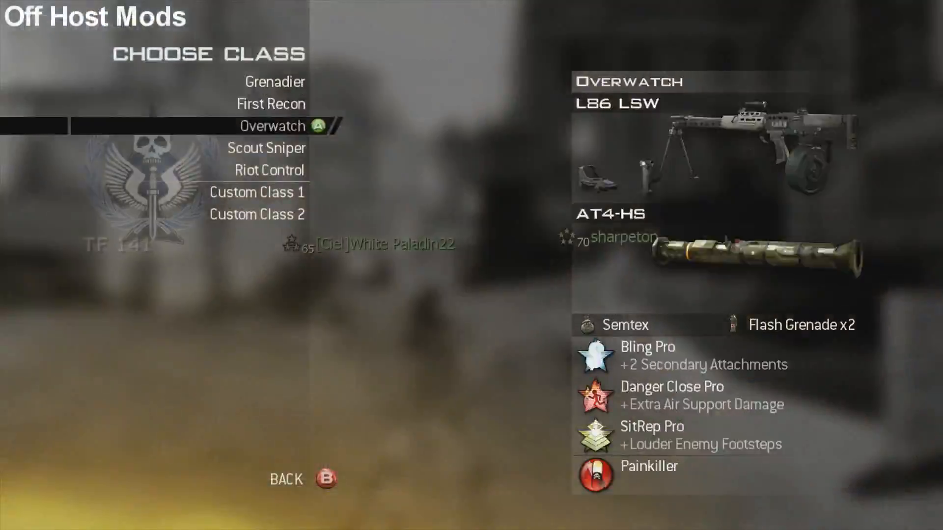
Pick the Overwatch class (L86 LSW, AT4-HS) to spawn into the match
click(272, 125)
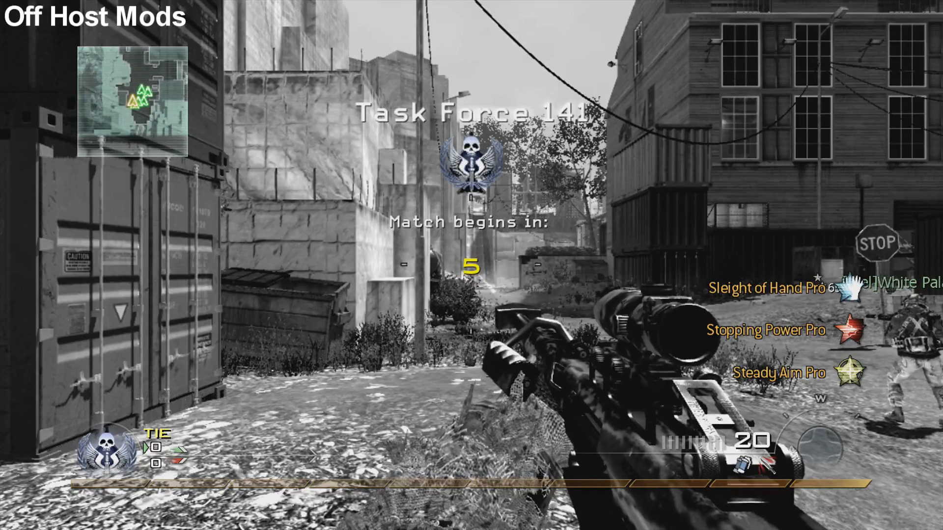